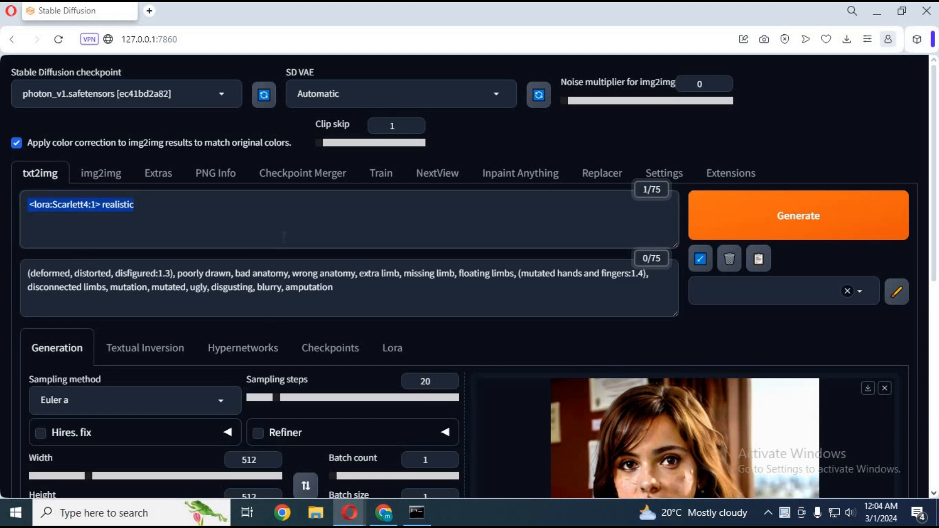
- Browse the Lora tab and insert the lora_miley_cyrus_320 tag in place of the Scarlett4 LoRA
scroll("down", 3)
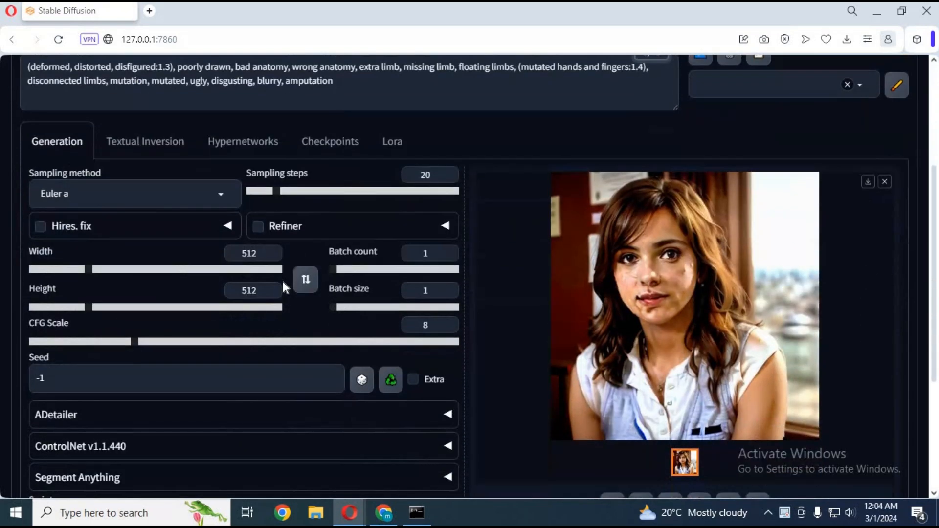
mouse_move(273, 290)
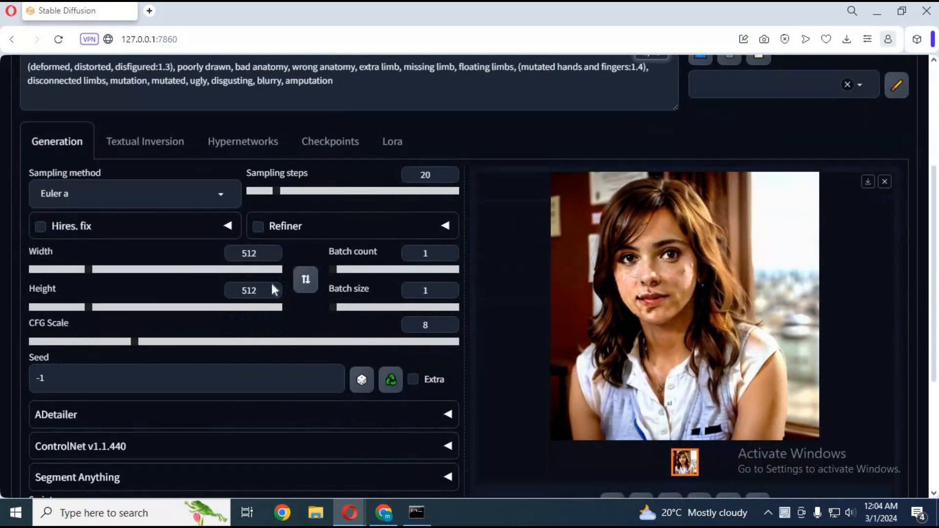
mouse_move(305, 278)
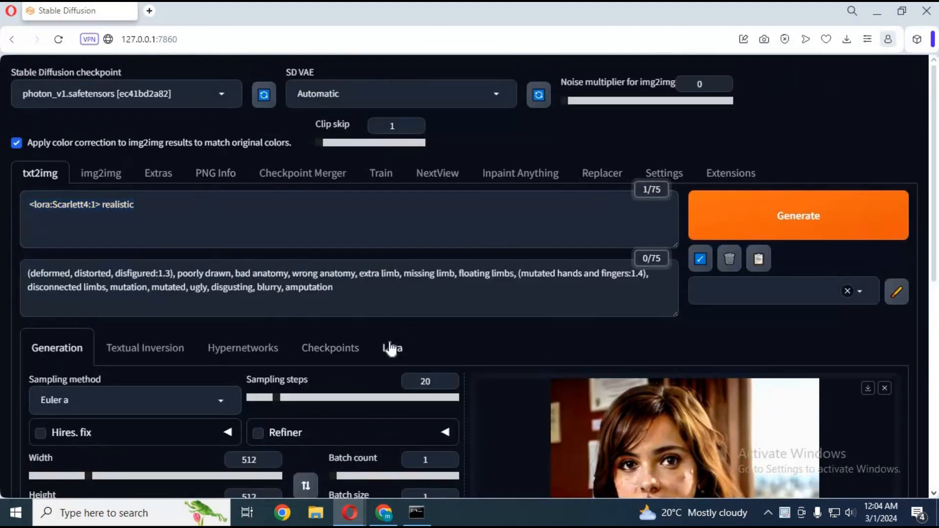
left_click(391, 348)
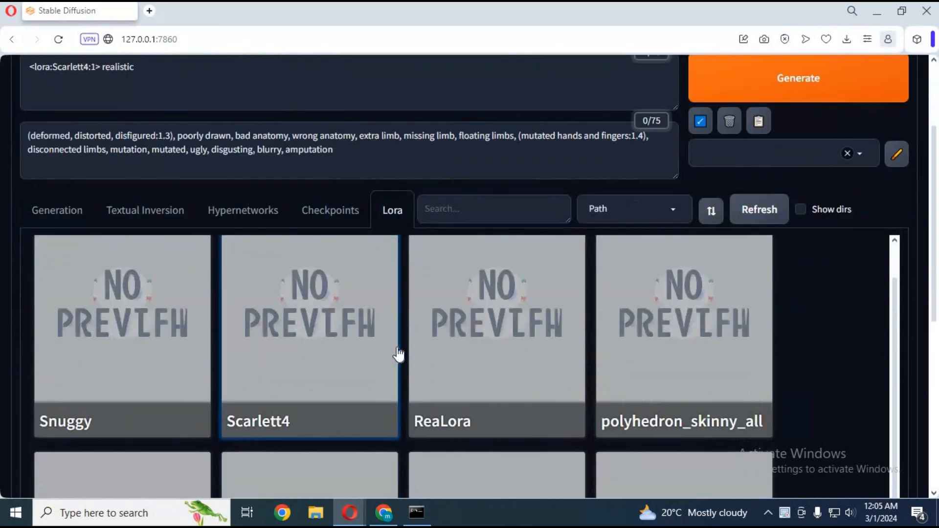
scroll("down", 3)
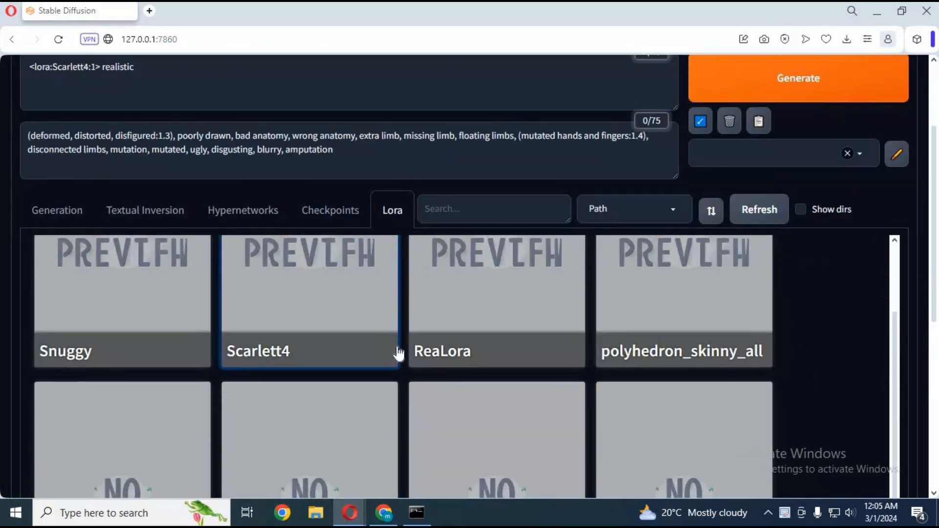
scroll("down", 3)
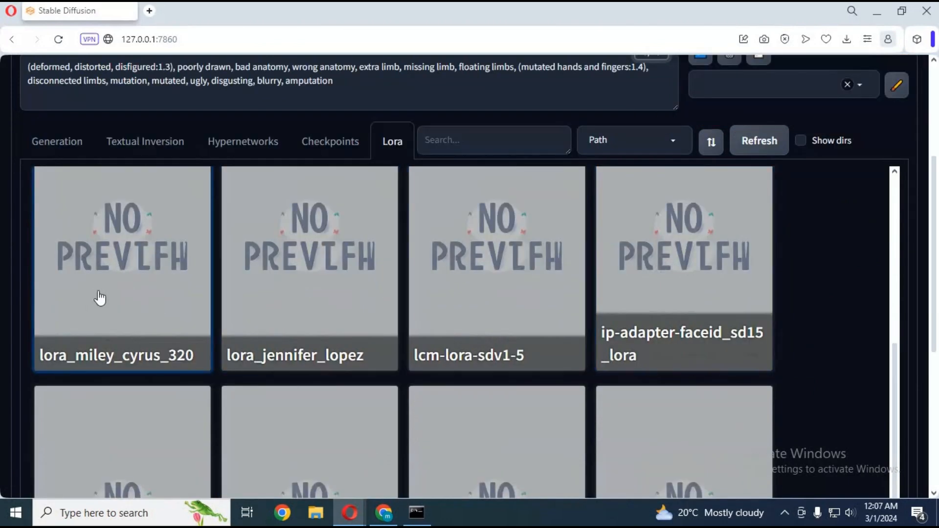
scroll("down", 3)
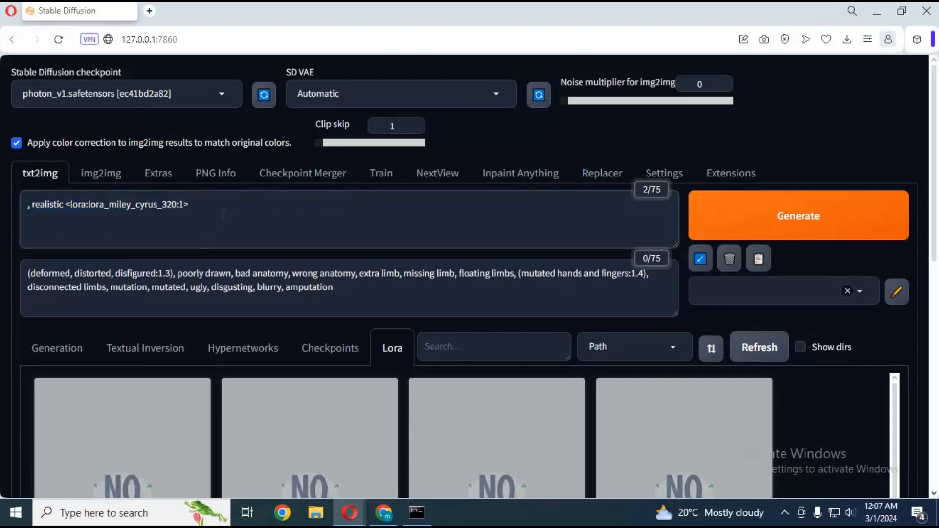
- Add the trigger word 'miley' to the txt2img prompt and generate an image
type("mil")
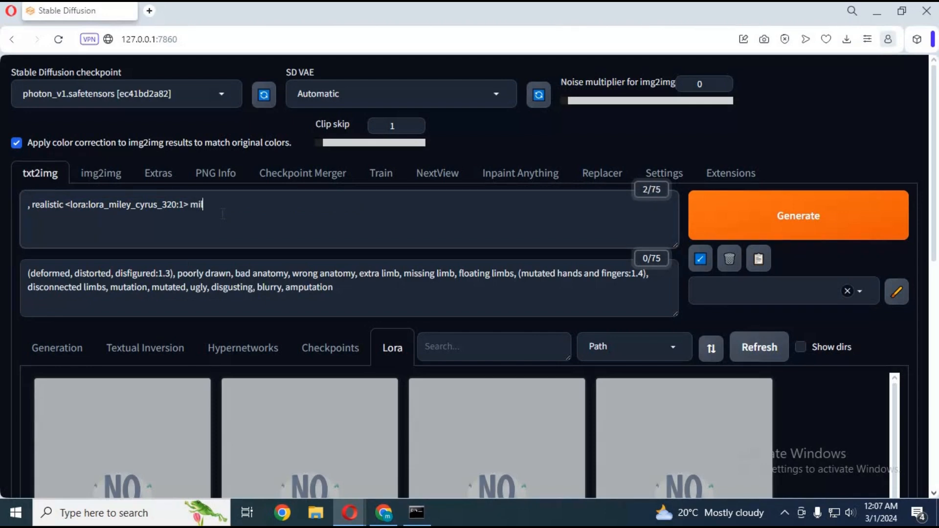
type("ley")
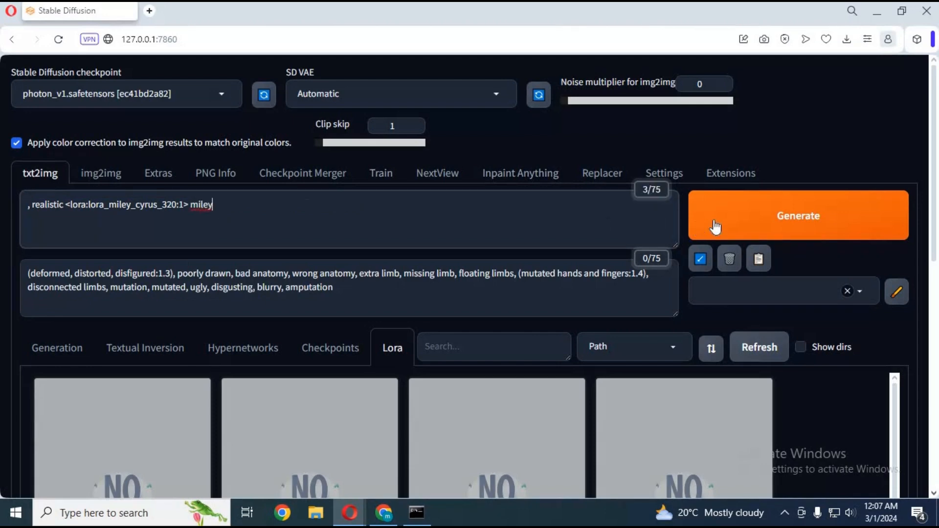
left_click(797, 215)
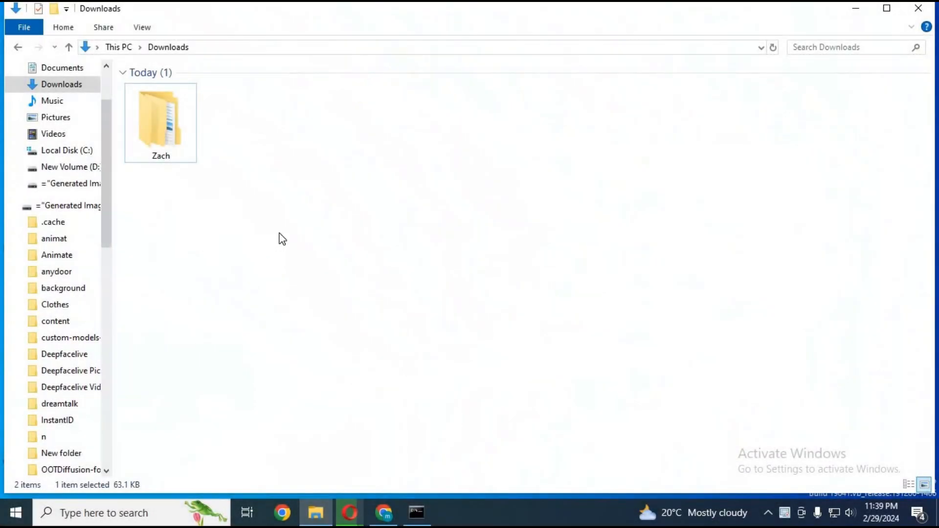
mouse_move(189, 142)
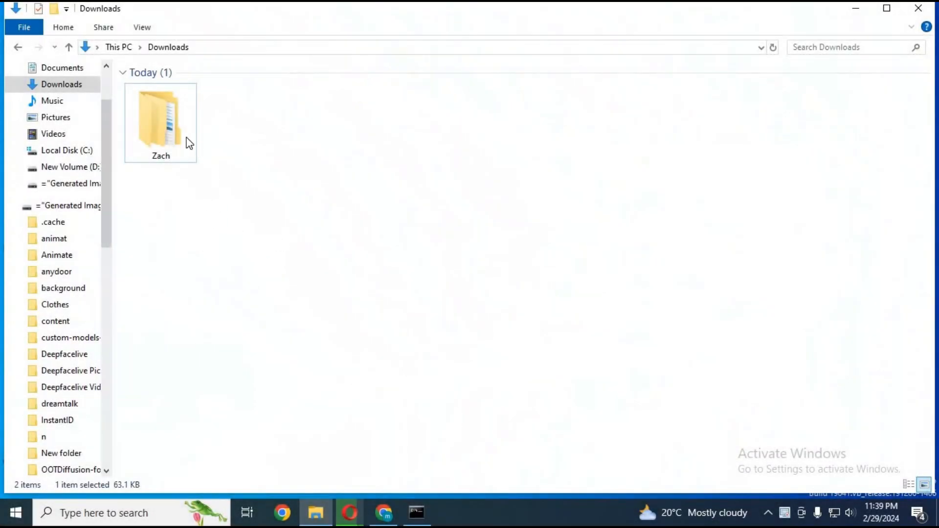
mouse_move(293, 243)
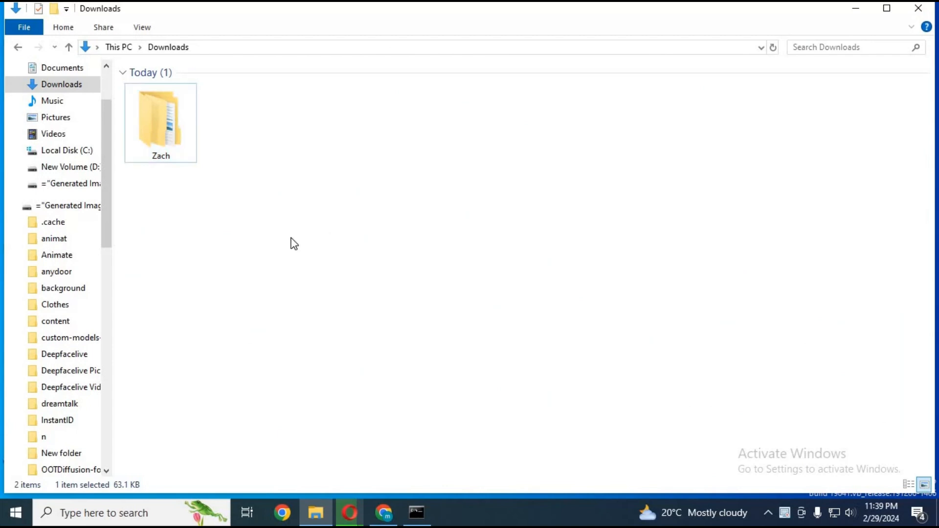
mouse_move(339, 186)
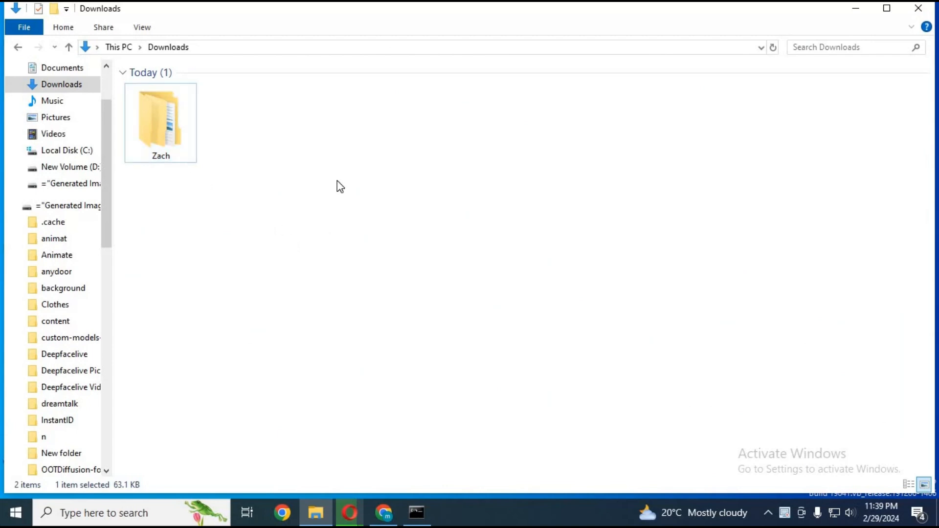
mouse_move(335, 185)
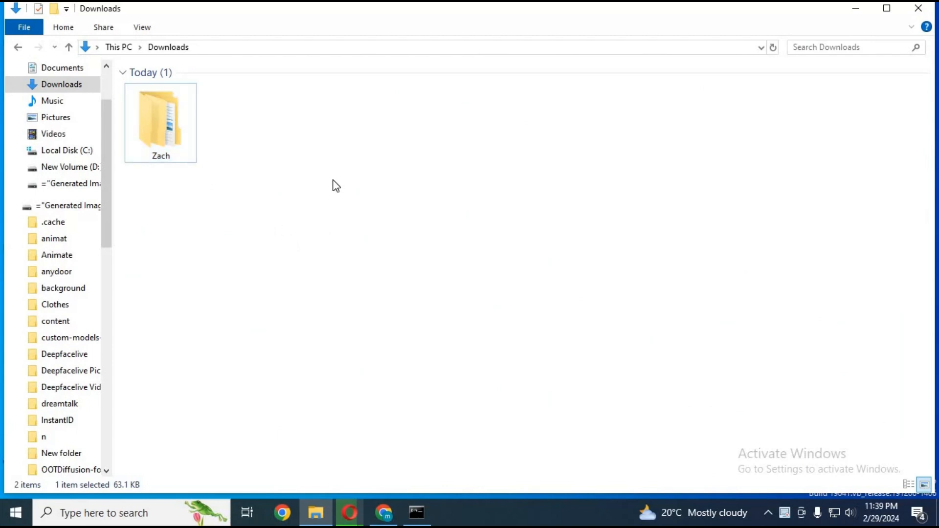
mouse_move(273, 234)
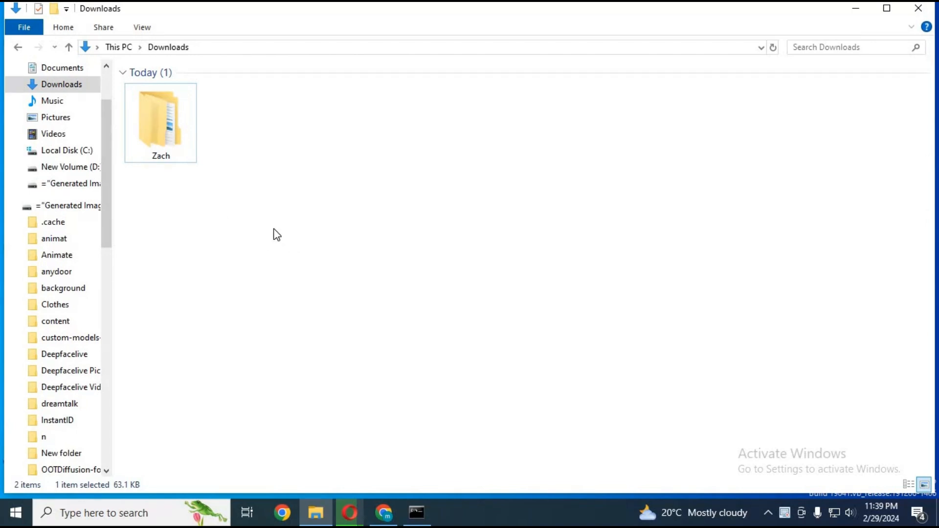
- Open Downloads > Zach > 5_zachy and look through its nine PNG images and caption text files
double_click(161, 119)
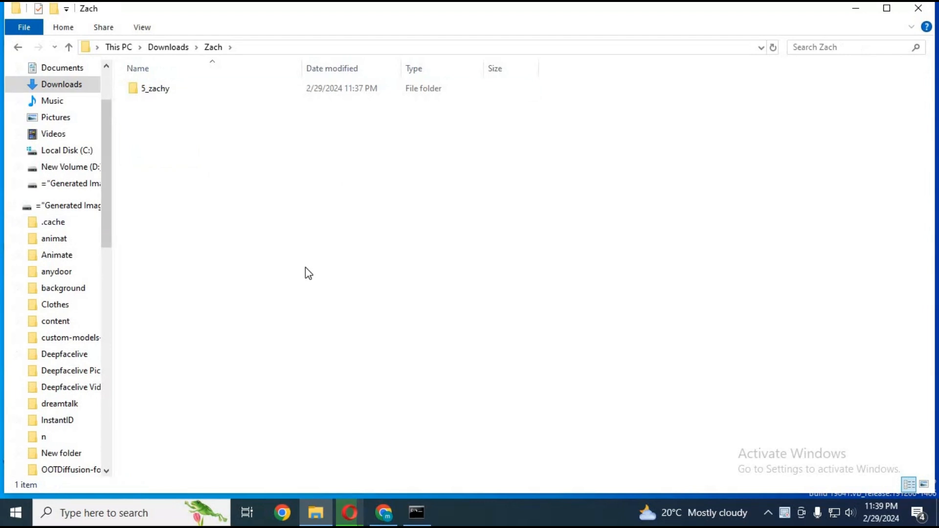
mouse_move(100, 105)
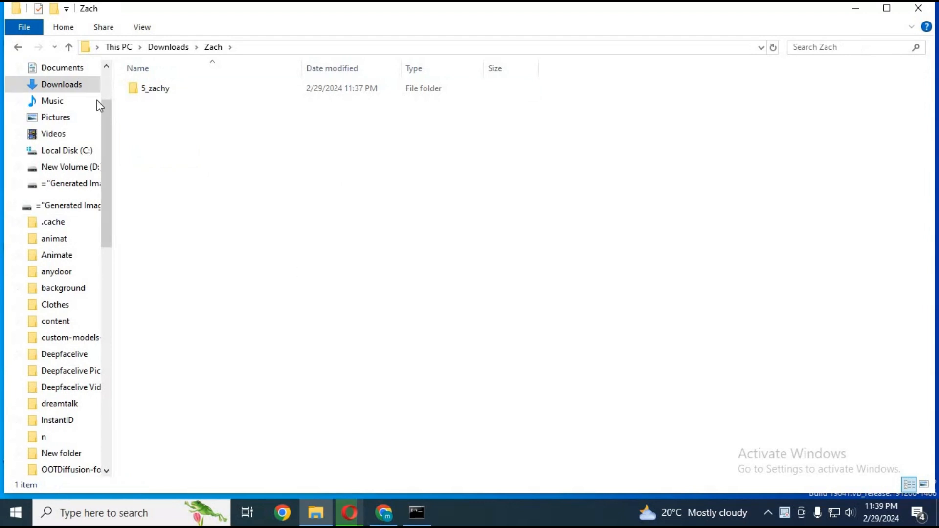
double_click(154, 88)
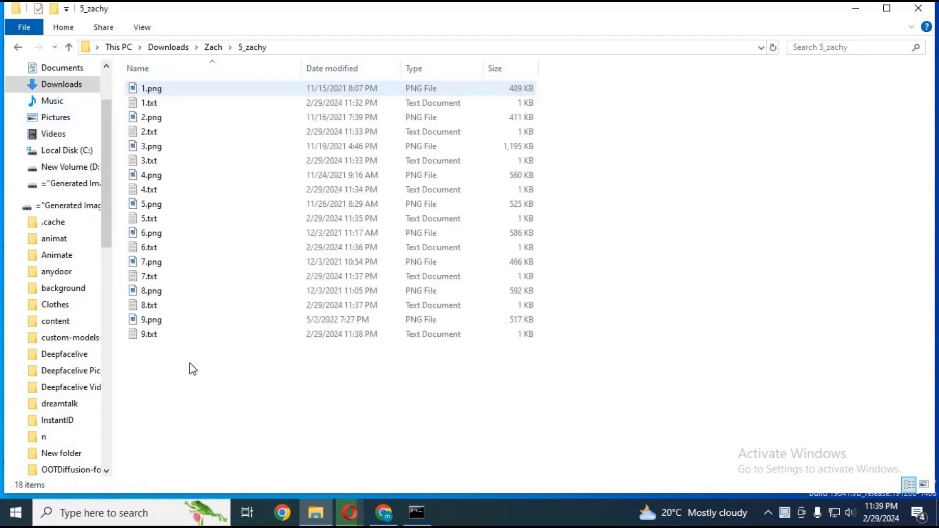
left_click(151, 319)
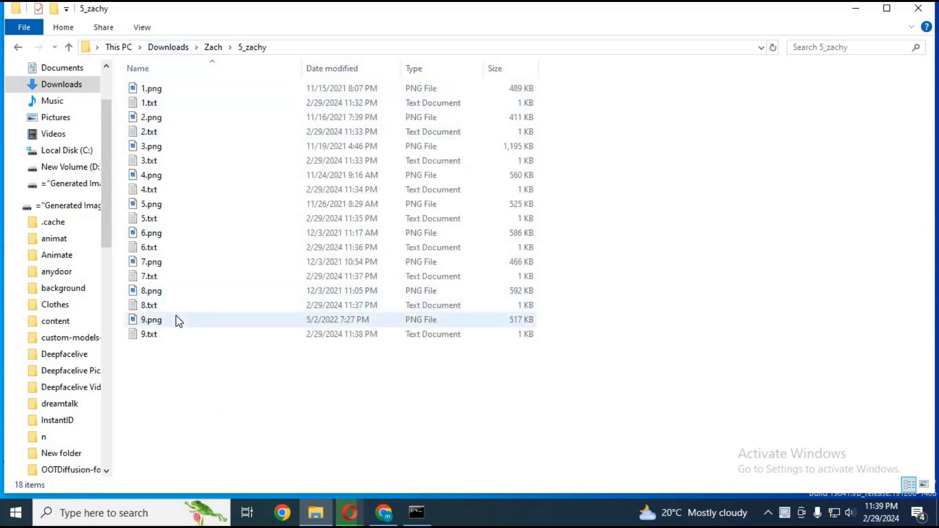
left_click(152, 88)
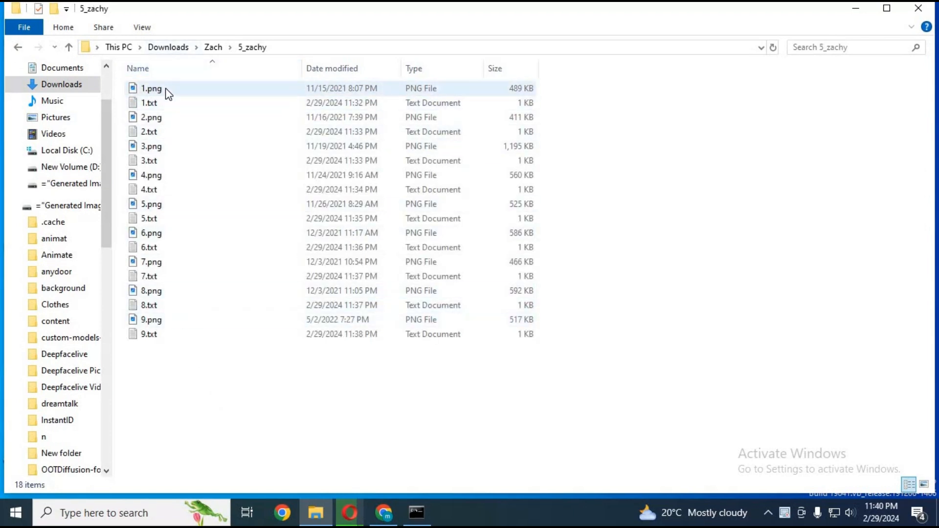
left_click(149, 132)
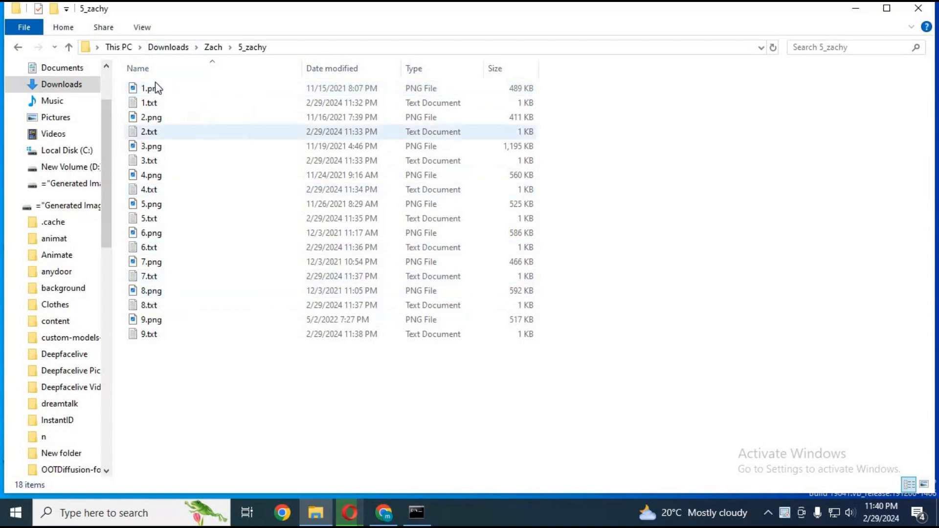
left_click(150, 319)
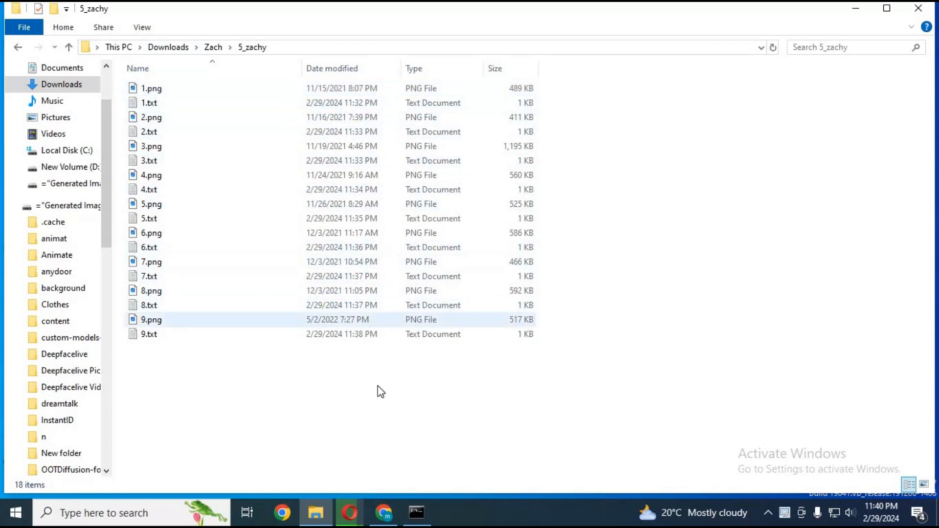
left_click(372, 390)
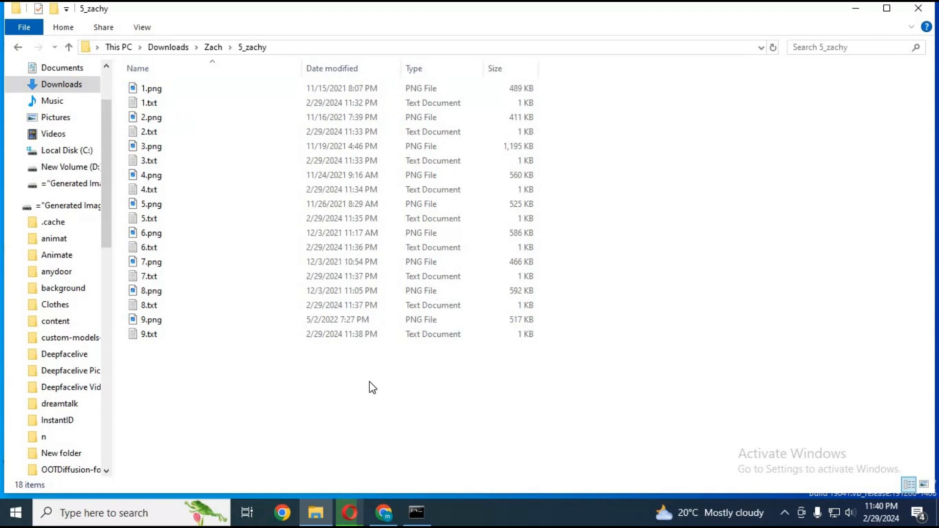
left_click(151, 88)
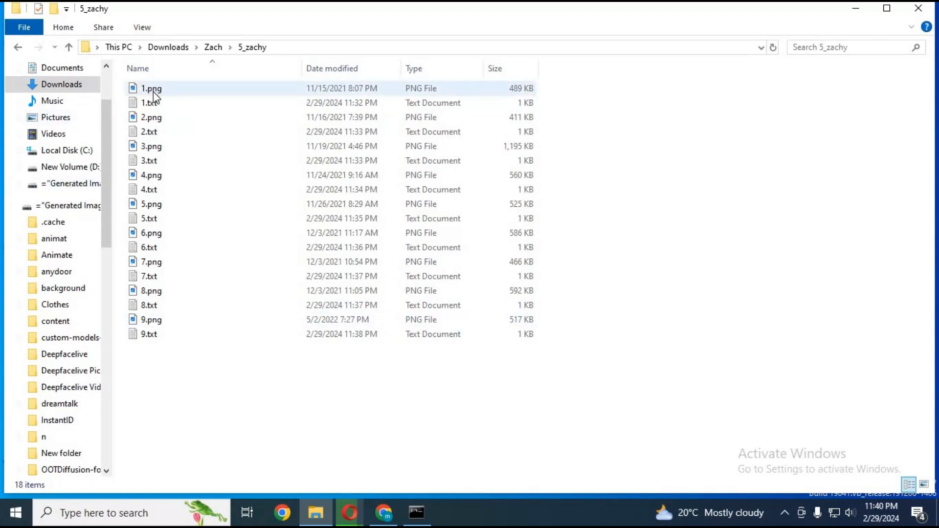
- Preview 1.png, review the 1.txt and 2.txt captions in Notepad, then go back up to Zach
double_click(151, 89)
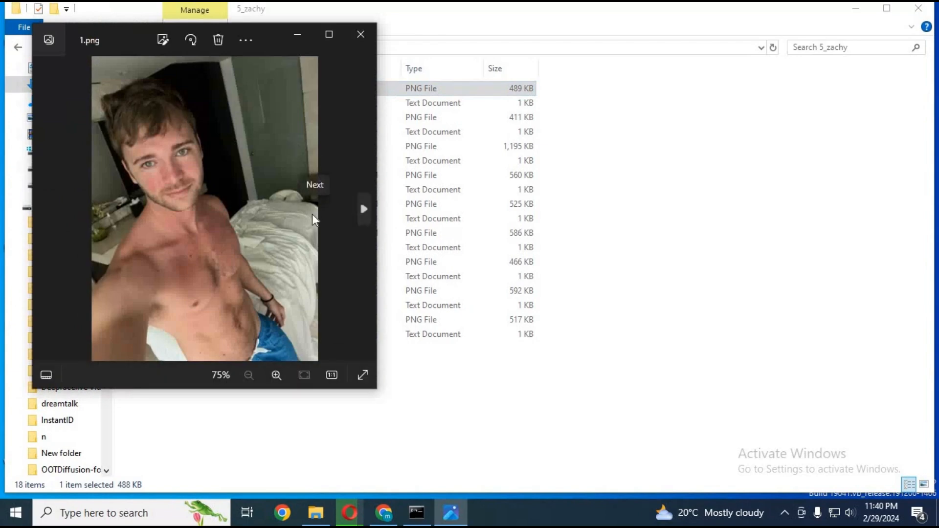
mouse_move(377, 31)
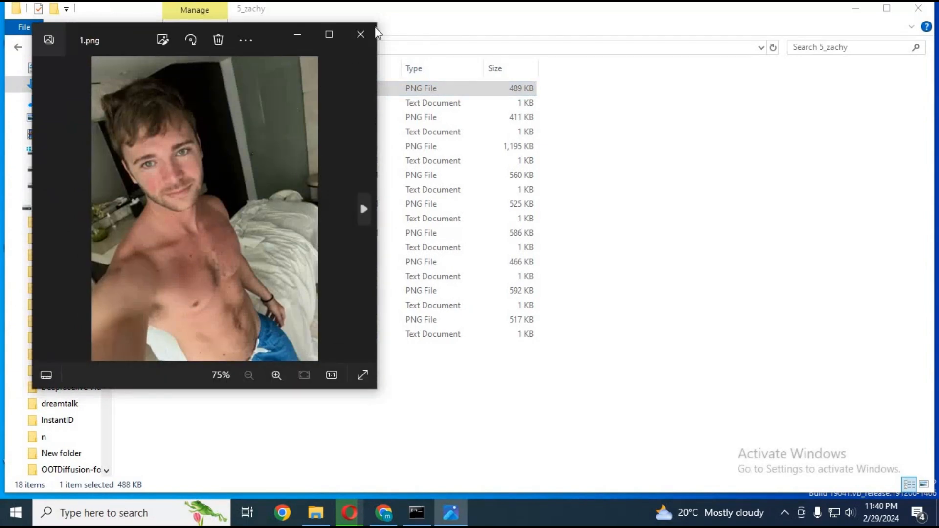
left_click(360, 34)
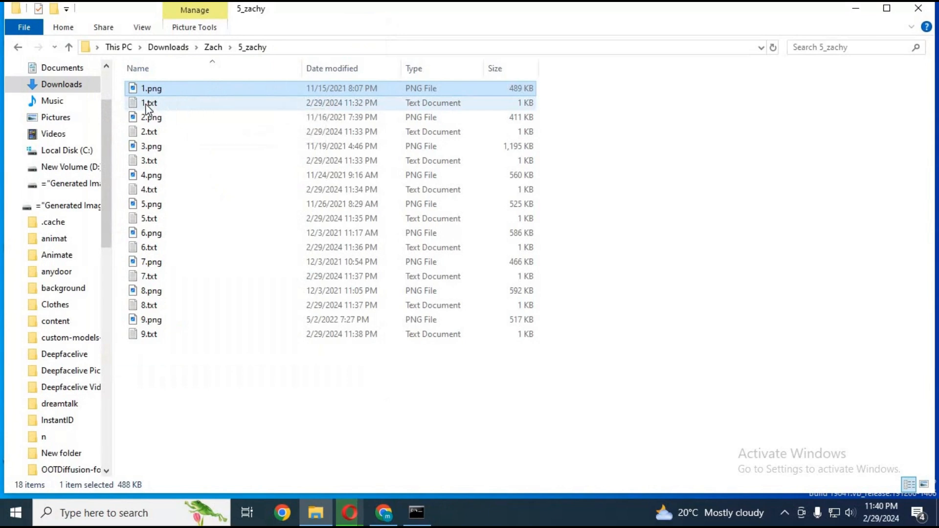
double_click(148, 103)
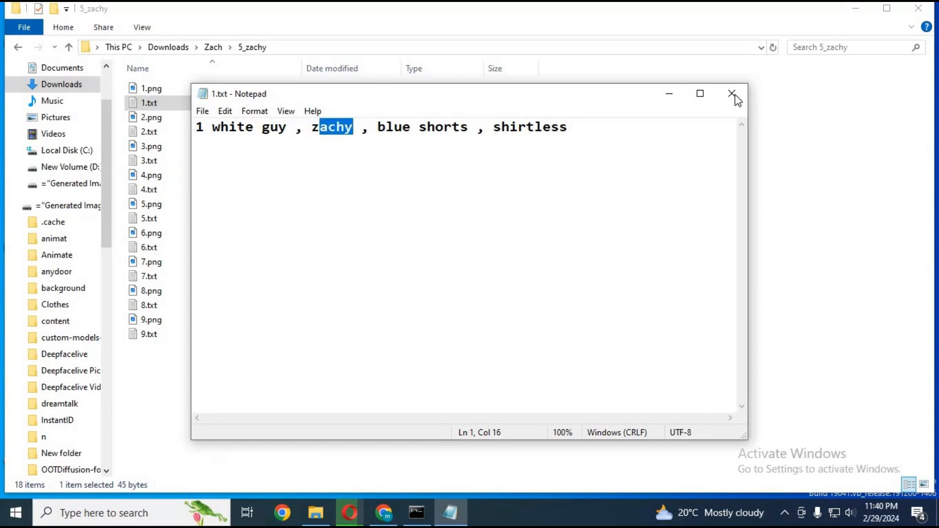
left_click(730, 94)
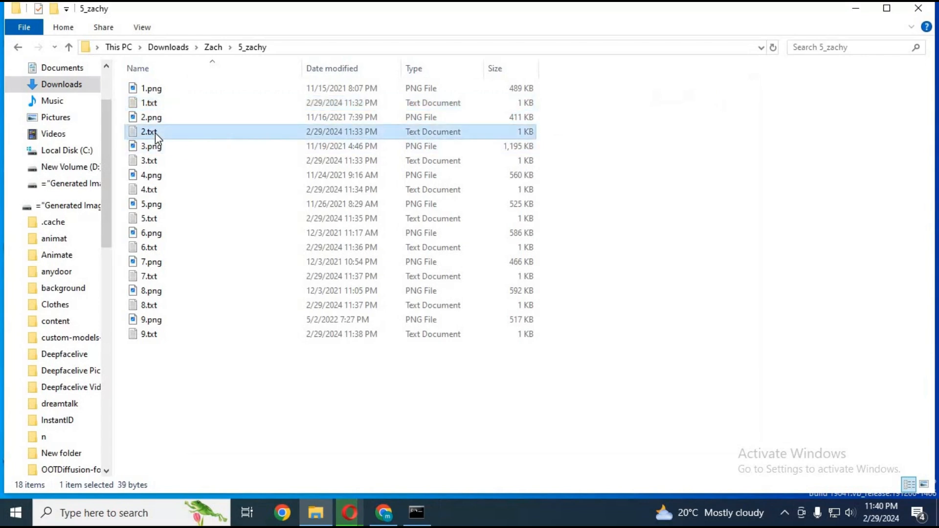
double_click(148, 131)
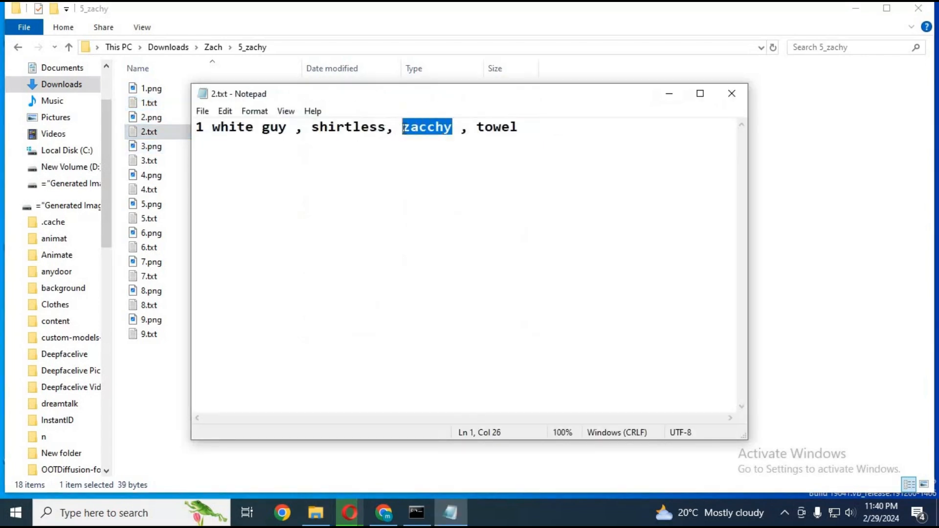
left_click(731, 94)
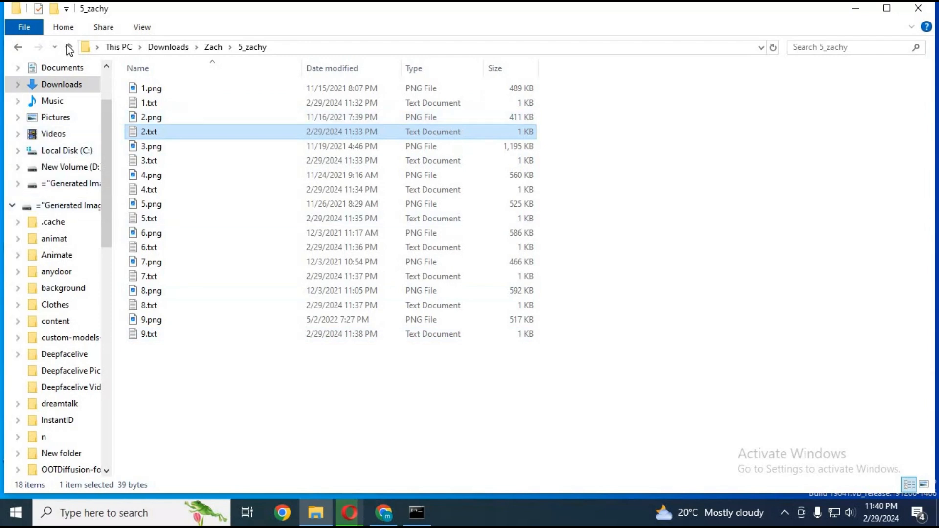
left_click(69, 47)
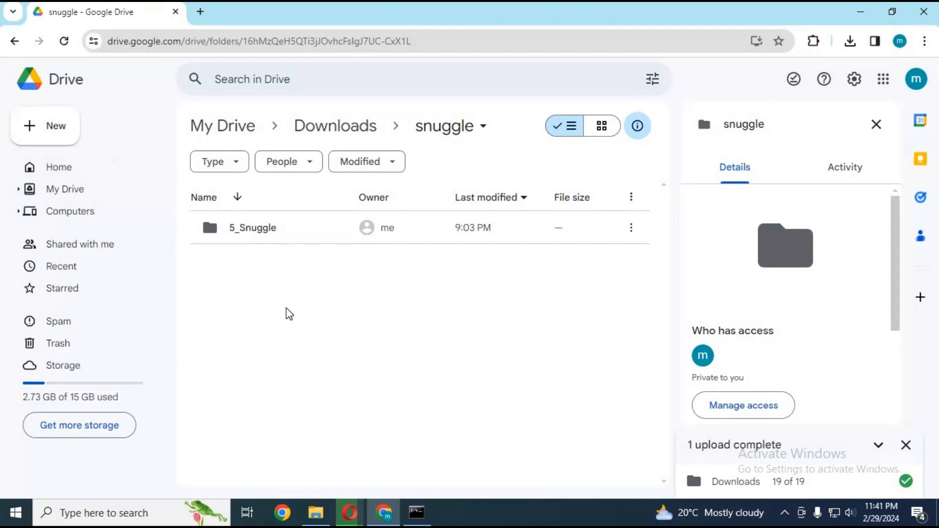
mouse_move(45, 126)
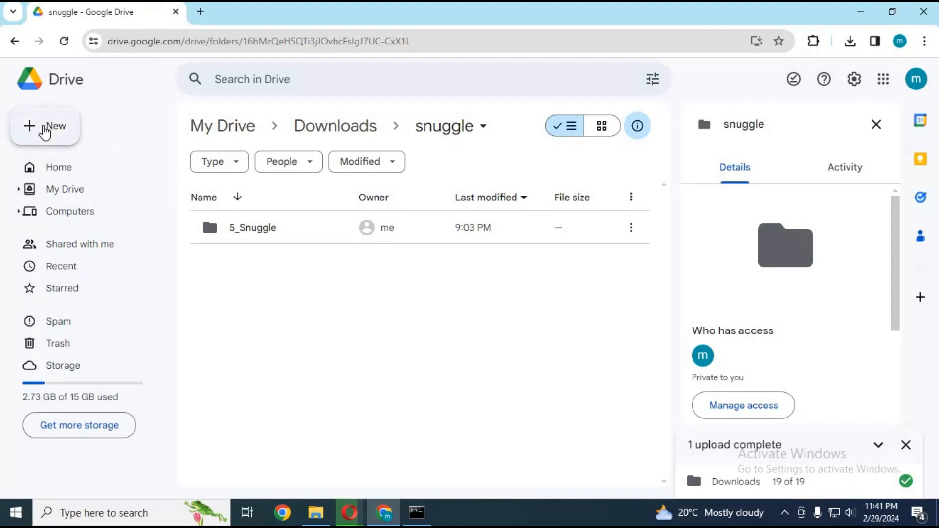
- Upload the Zach folder's 18 files into Google Drive's snuggle folder via New > Folder upload
left_click(45, 126)
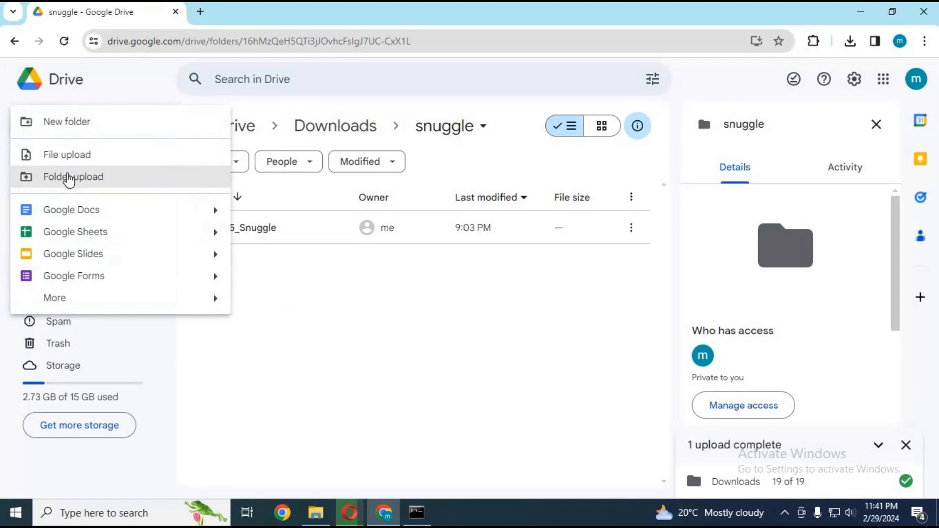
left_click(74, 177)
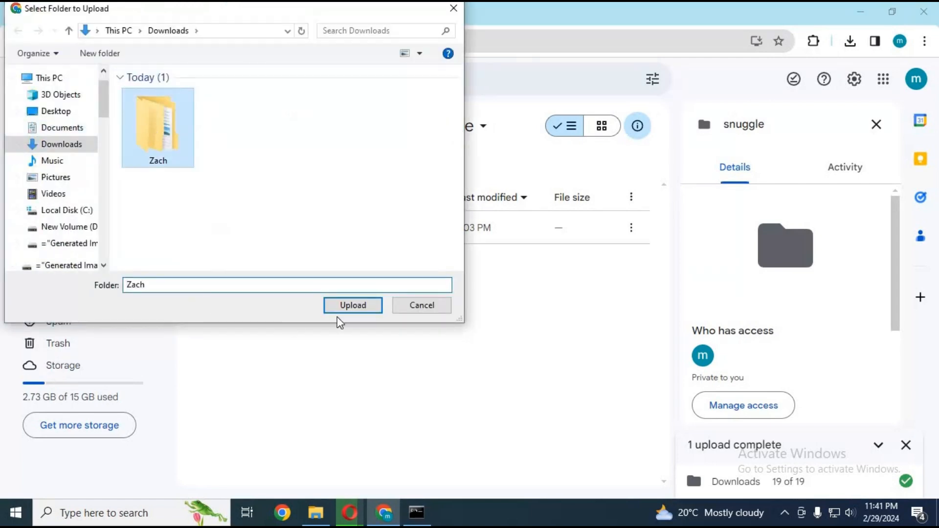
left_click(353, 305)
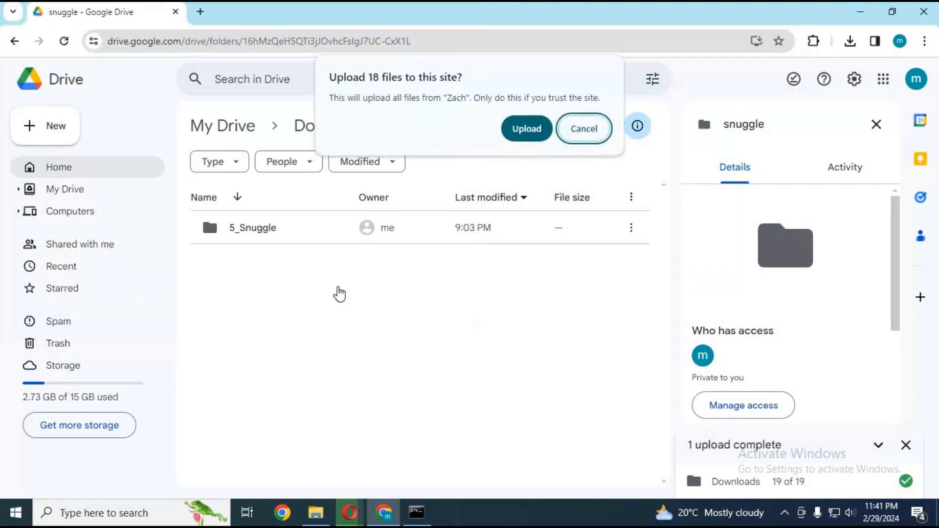
left_click(526, 128)
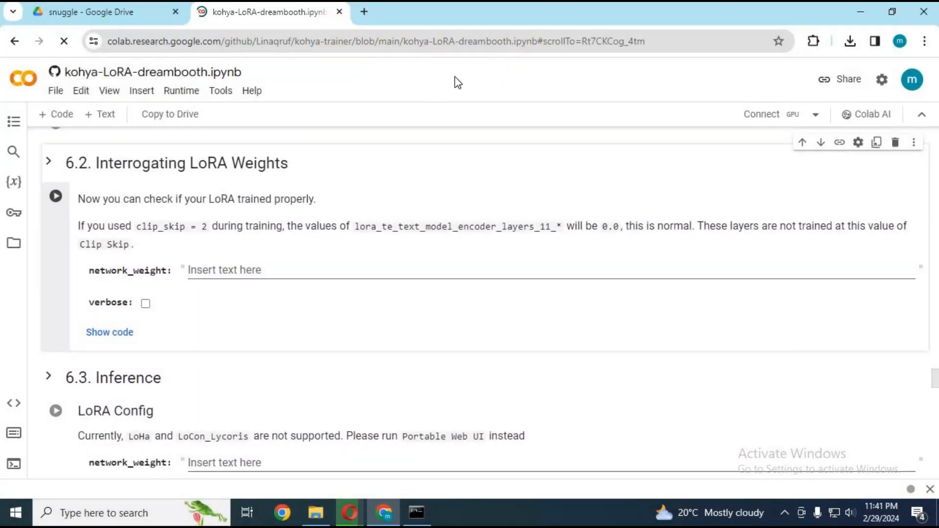
- Set the kohya-LoRA-dreambooth notebook's runtime to T4 GPU and connect it
left_click(372, 42)
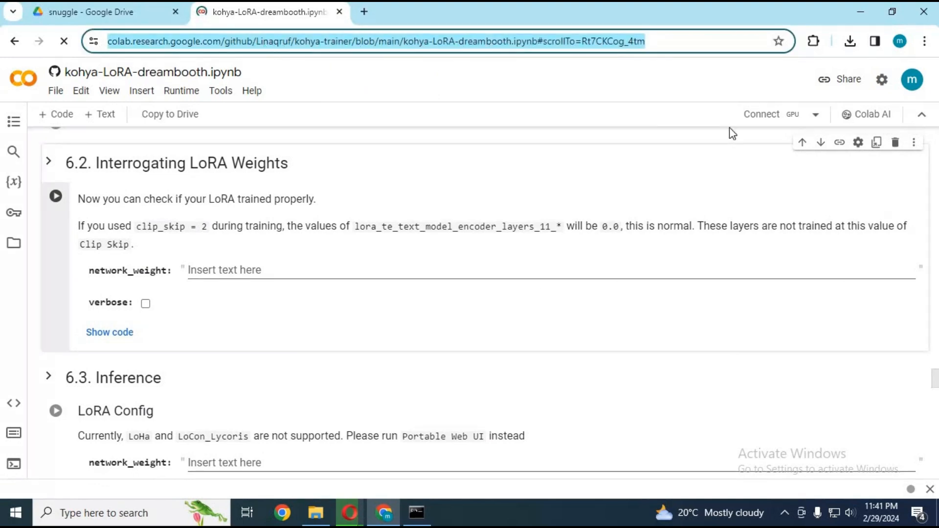
mouse_move(545, 188)
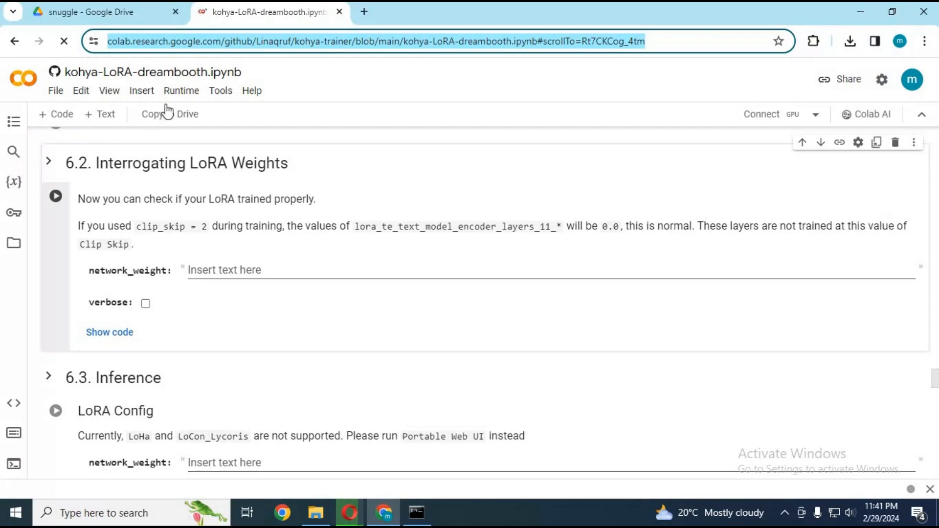
left_click(181, 90)
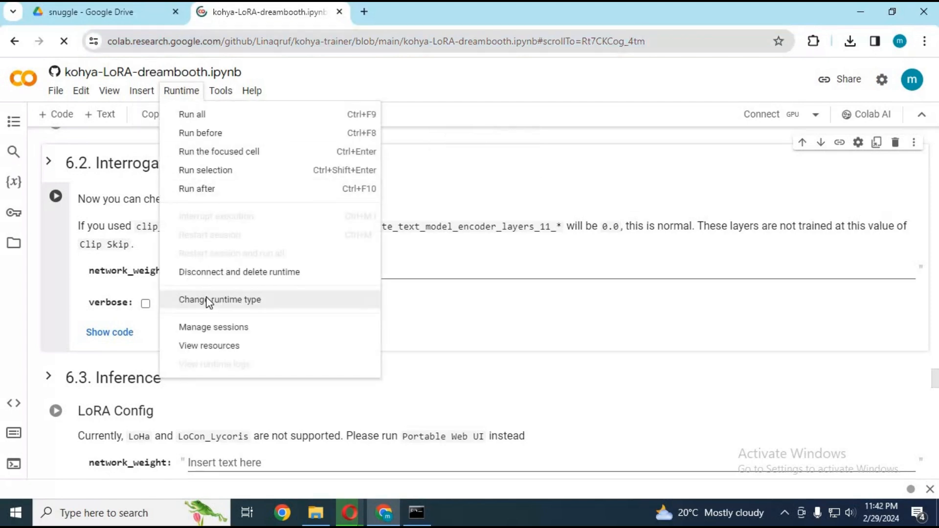
left_click(220, 299)
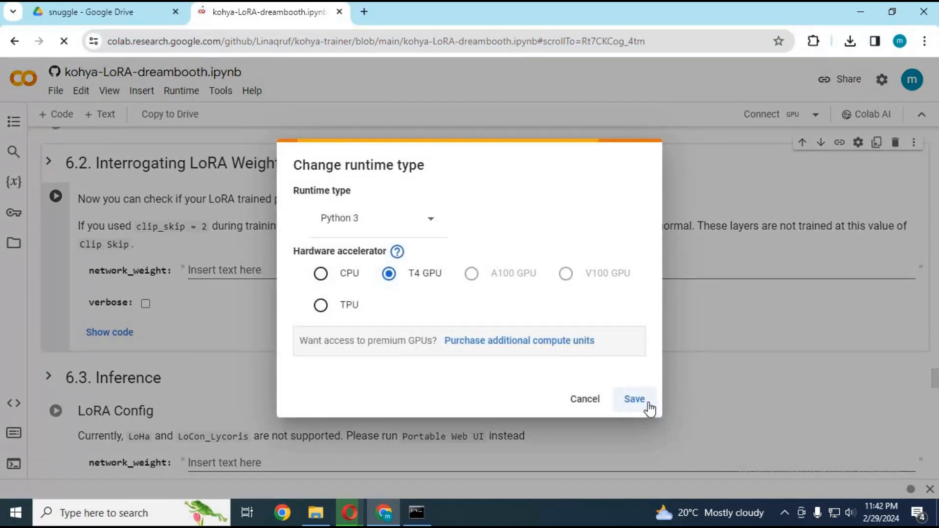
left_click(634, 399)
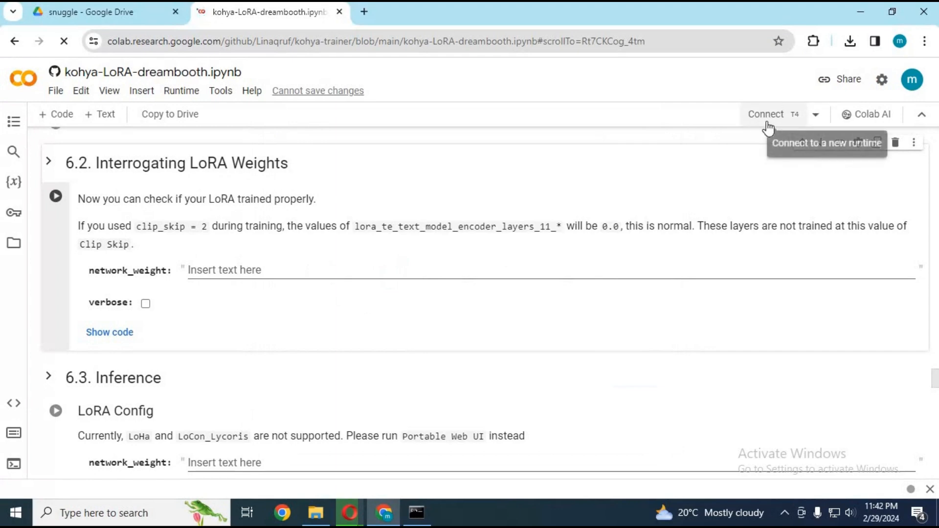
left_click(765, 114)
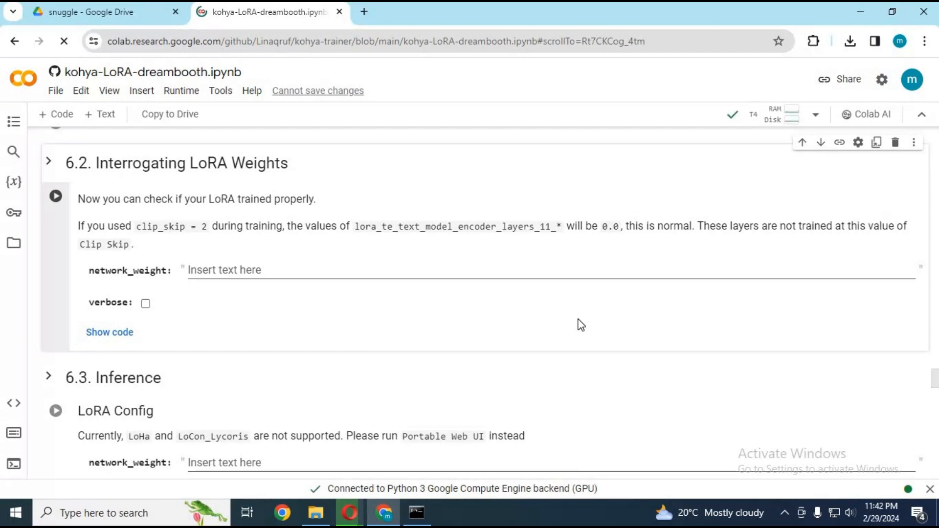
- Enable mount_drive in 1.1 Install Dependencies and run the cell
scroll("down", 3)
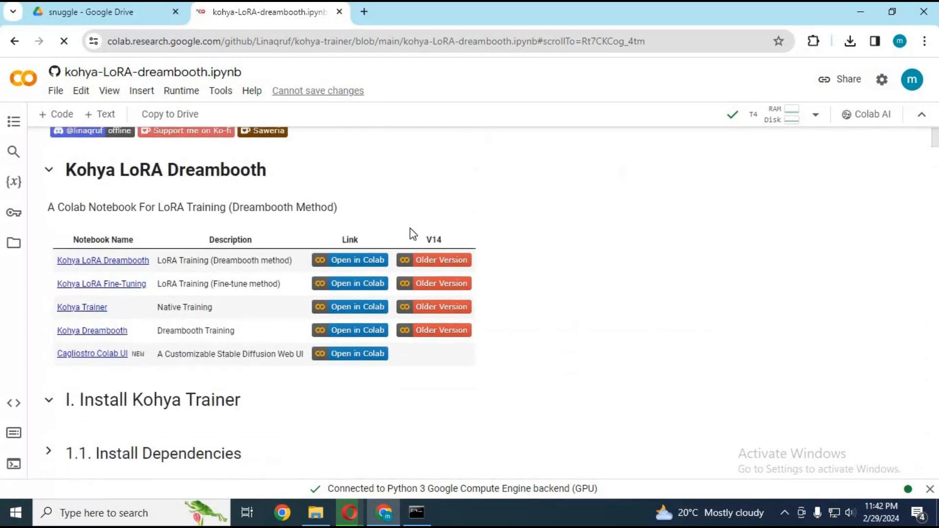
scroll("down", 3)
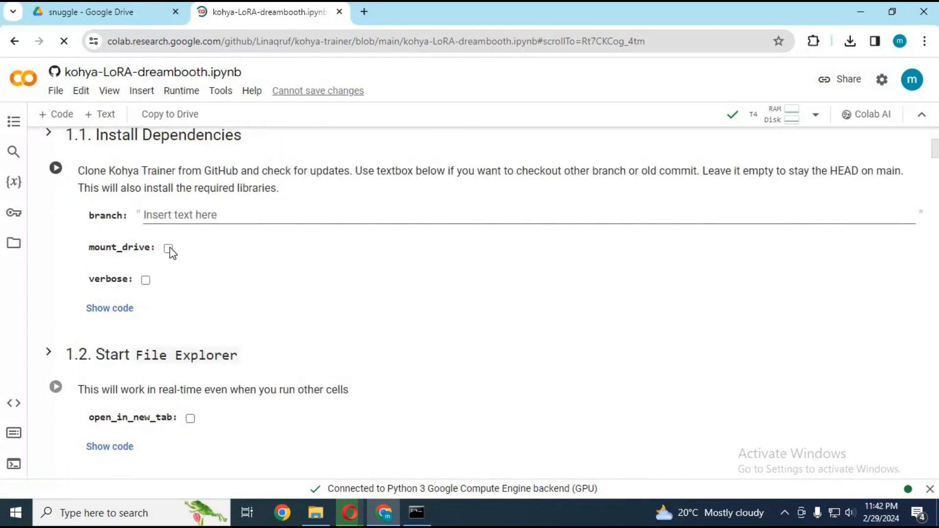
left_click(169, 247)
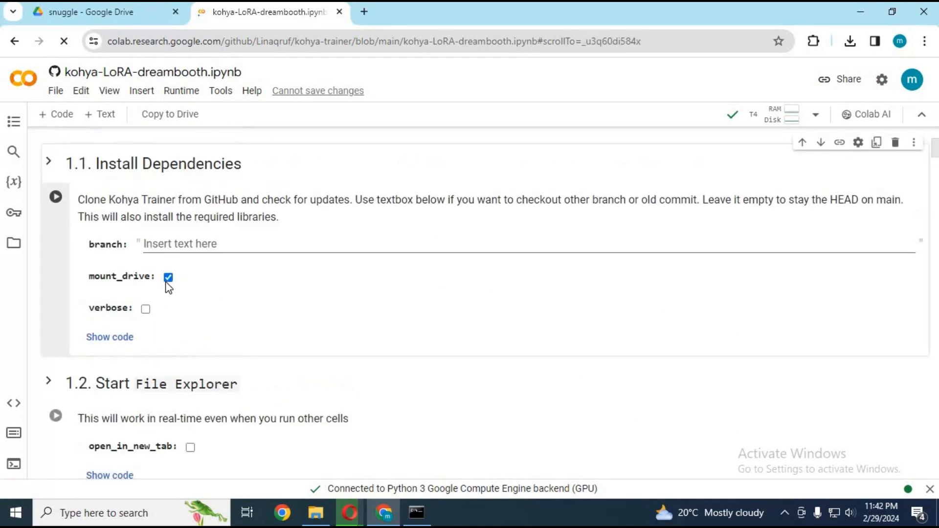
left_click(54, 197)
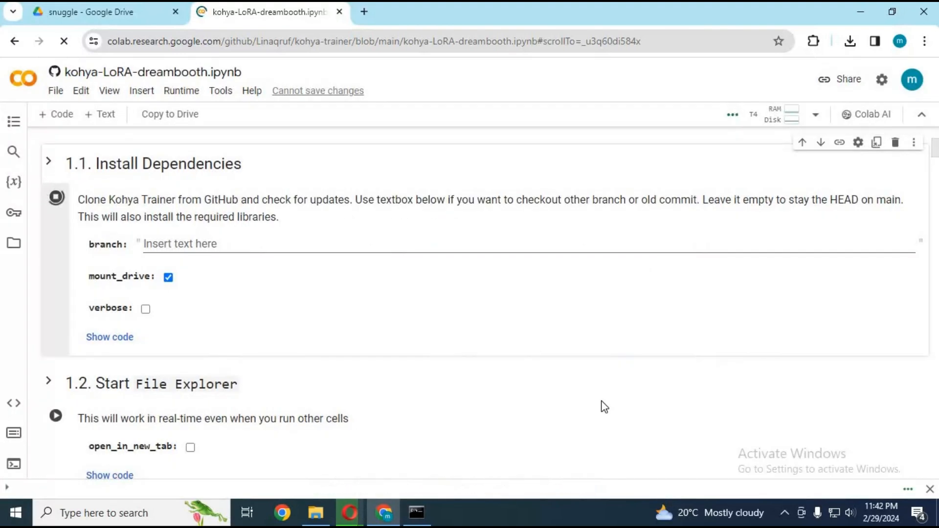
left_click(55, 198)
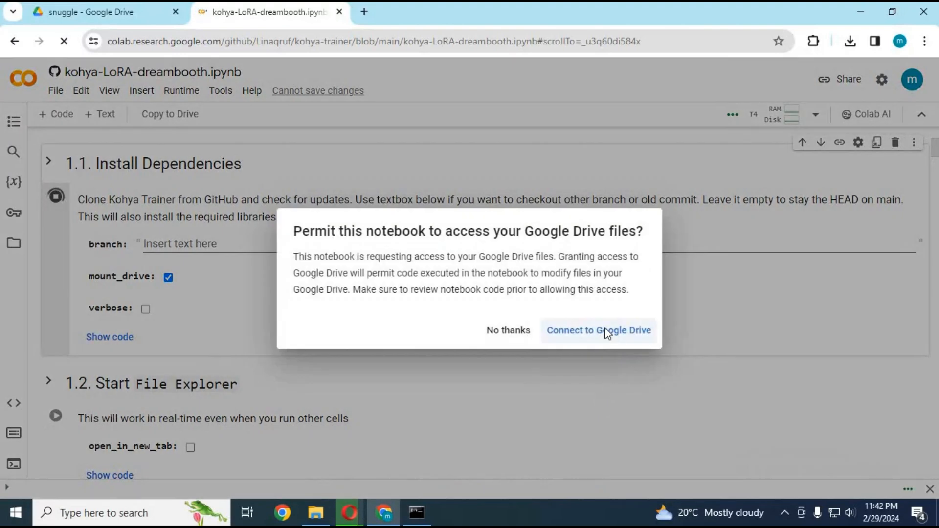
- Authorize Google Drive access through the Google account sign-in prompts
left_click(598, 330)
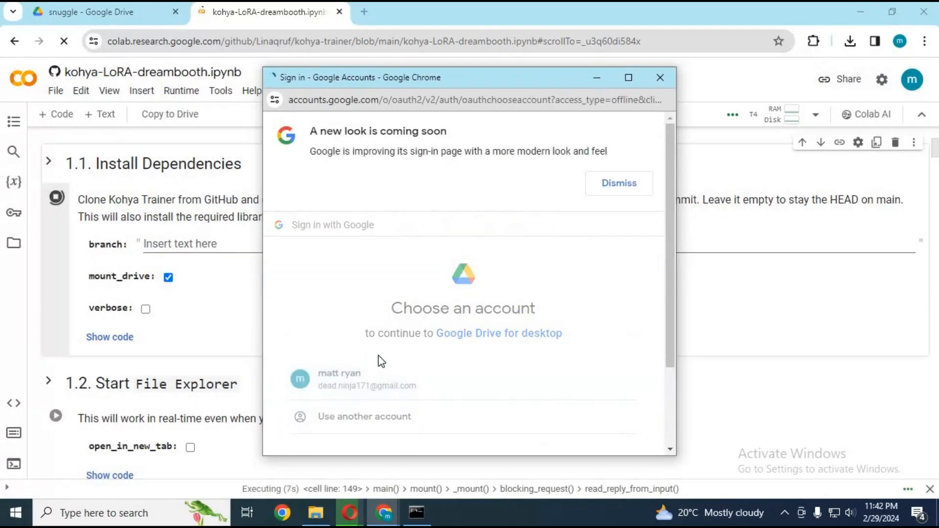
left_click(353, 380)
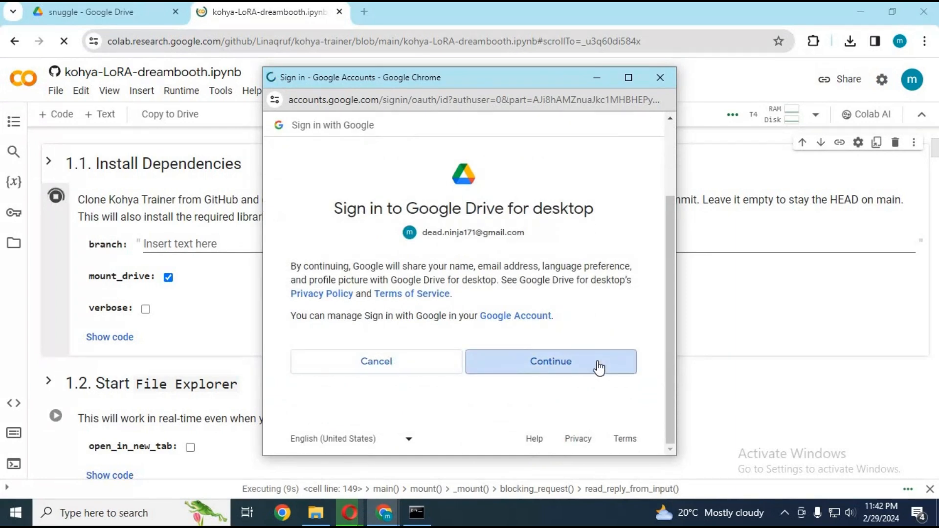
left_click(549, 361)
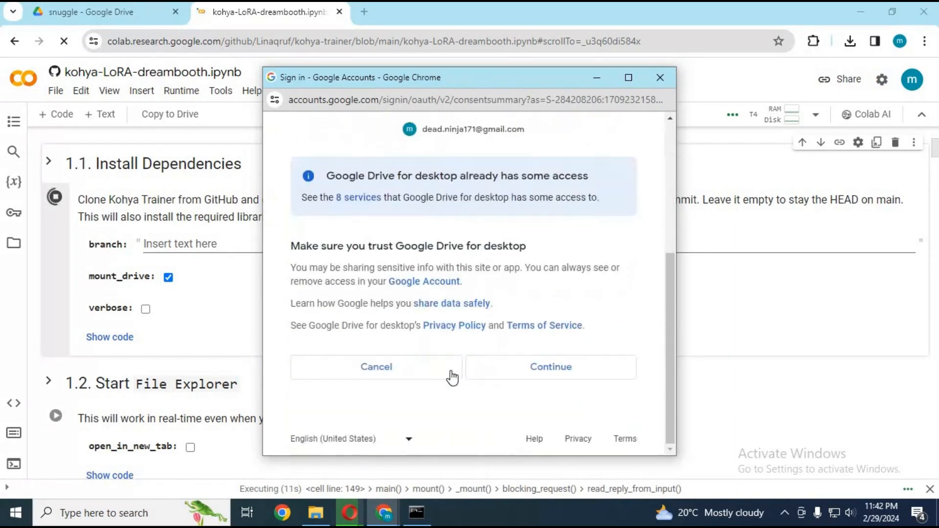
left_click(549, 367)
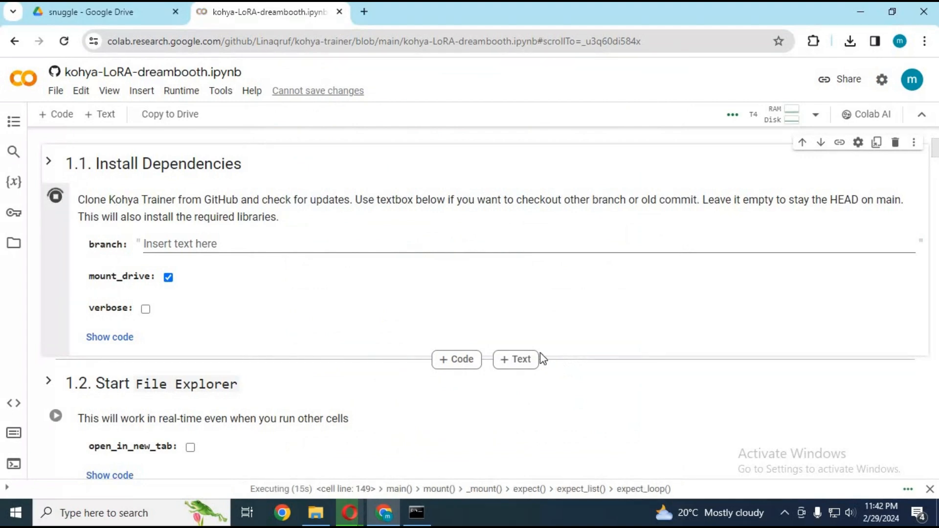
mouse_move(515, 359)
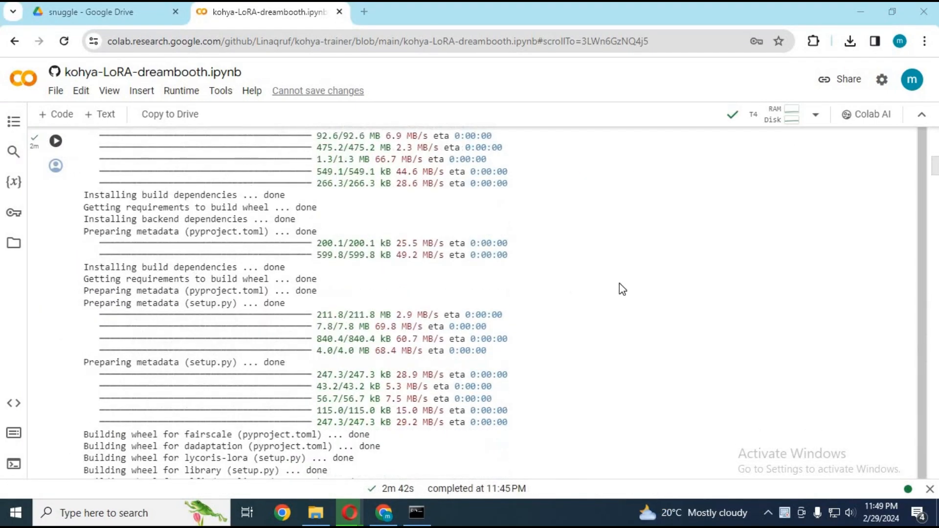
- Run the 1.2 Start File Explorer cell and move down to II. Pretrained Model Selection
scroll("down", 3)
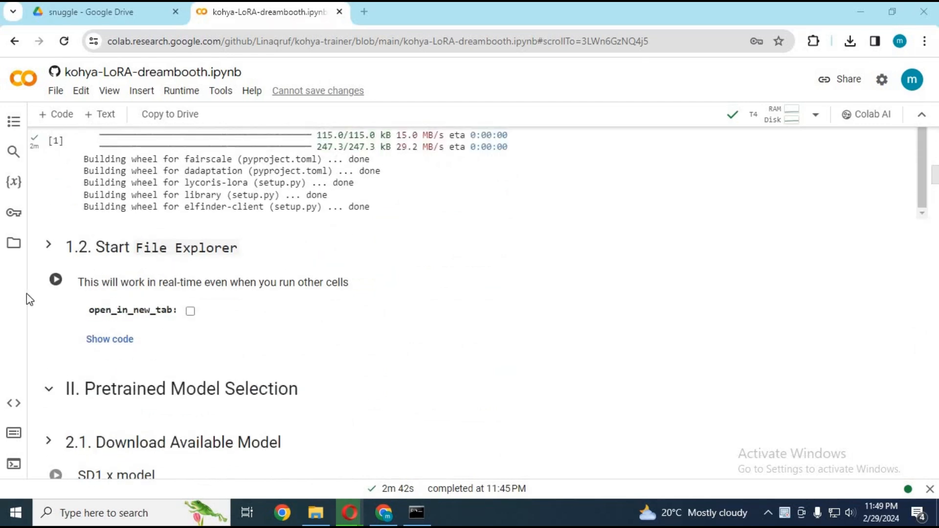
left_click(55, 279)
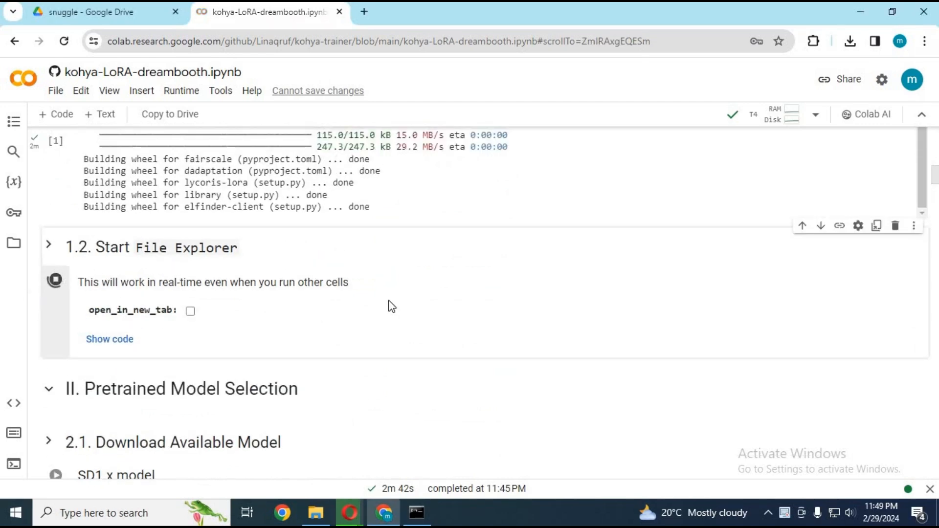
left_click(54, 279)
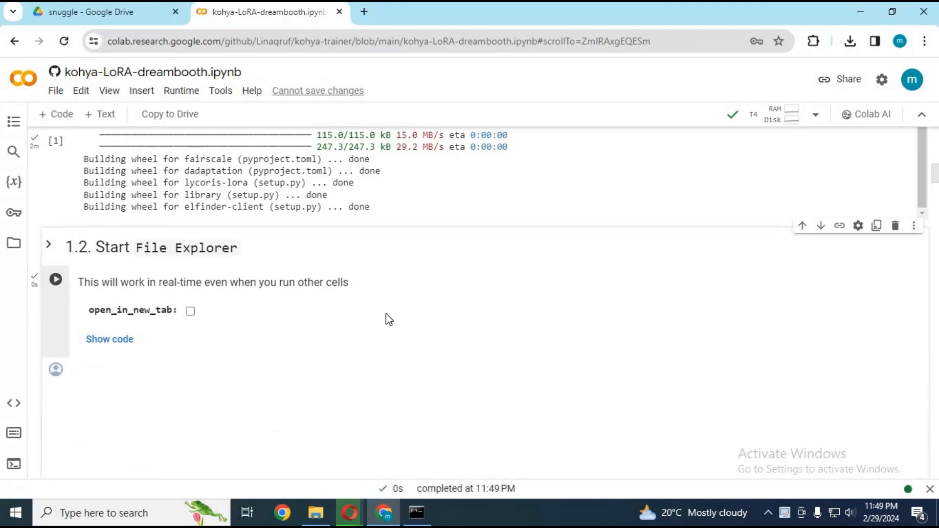
scroll("down", 3)
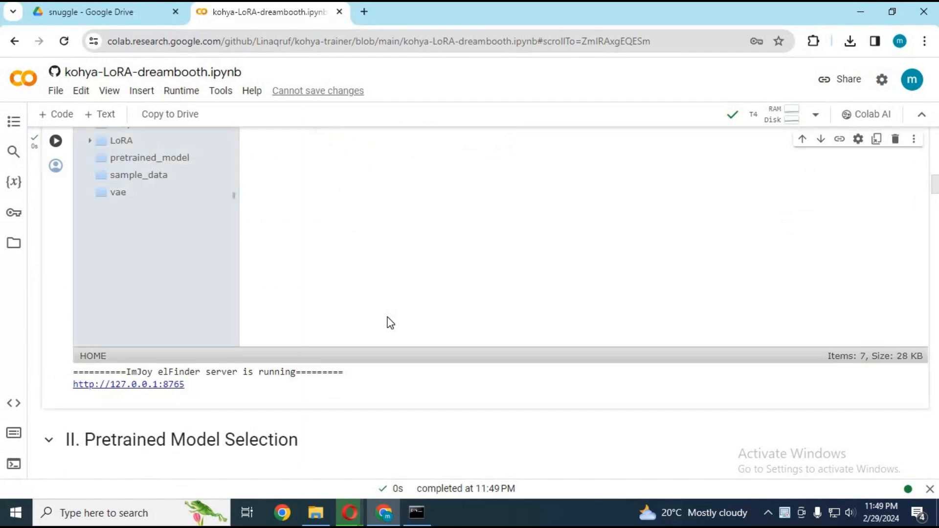
scroll("down", 3)
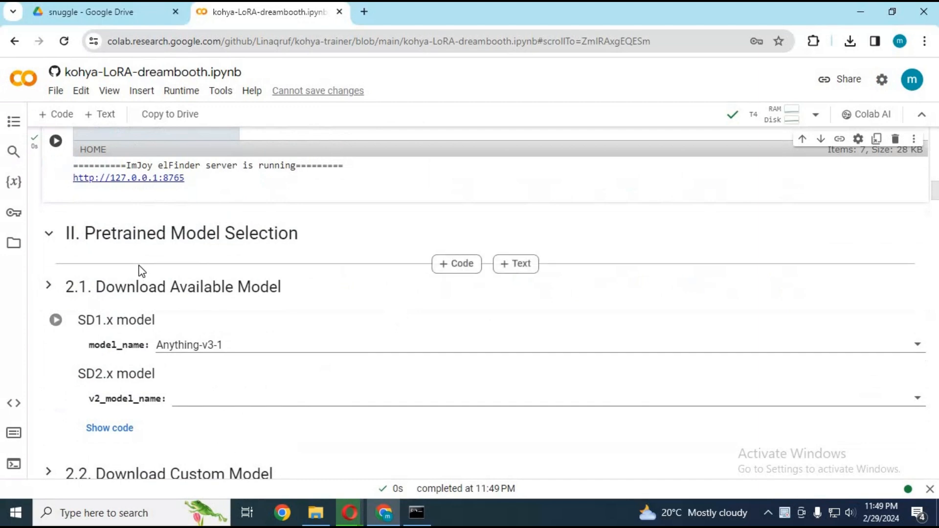
- Check the SD1.x model list, then run 2.2 Download Custom Model to fetch anything-v4.5-pruned.safetensors
scroll("down", 3)
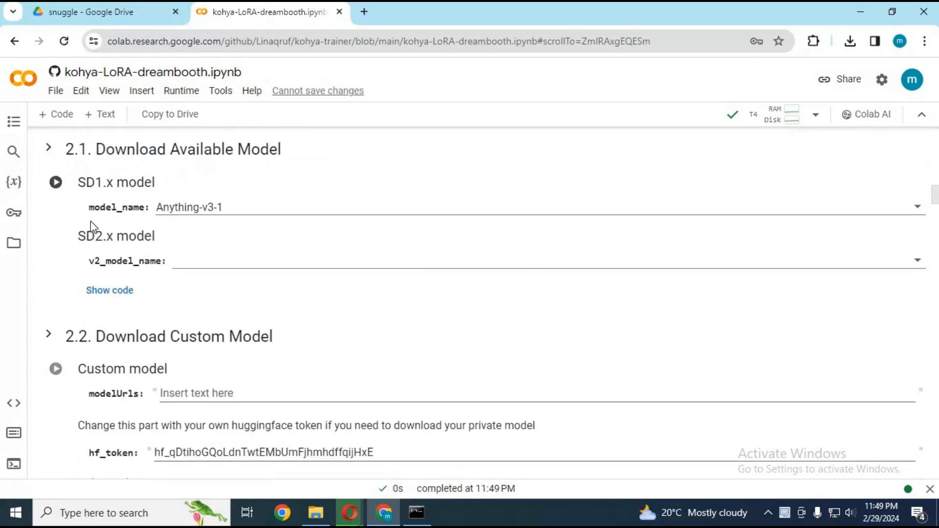
left_click(539, 207)
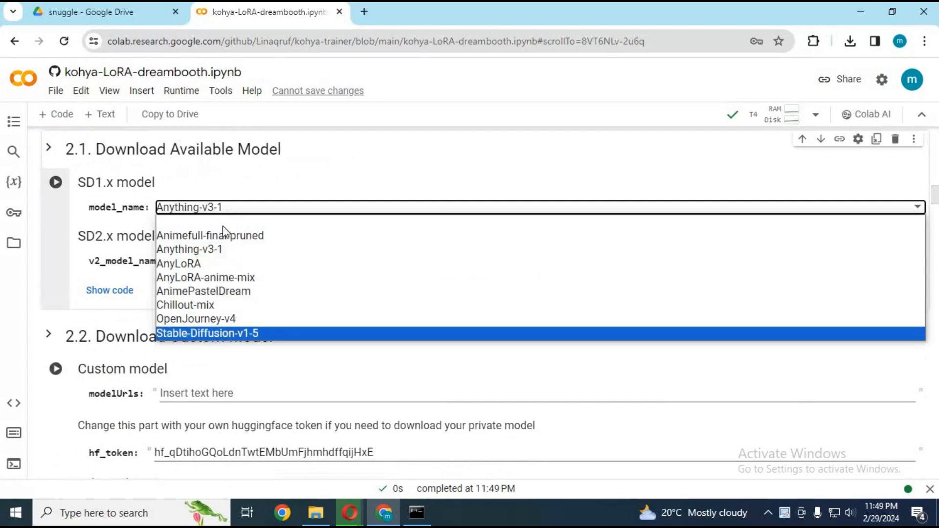
mouse_move(250, 271)
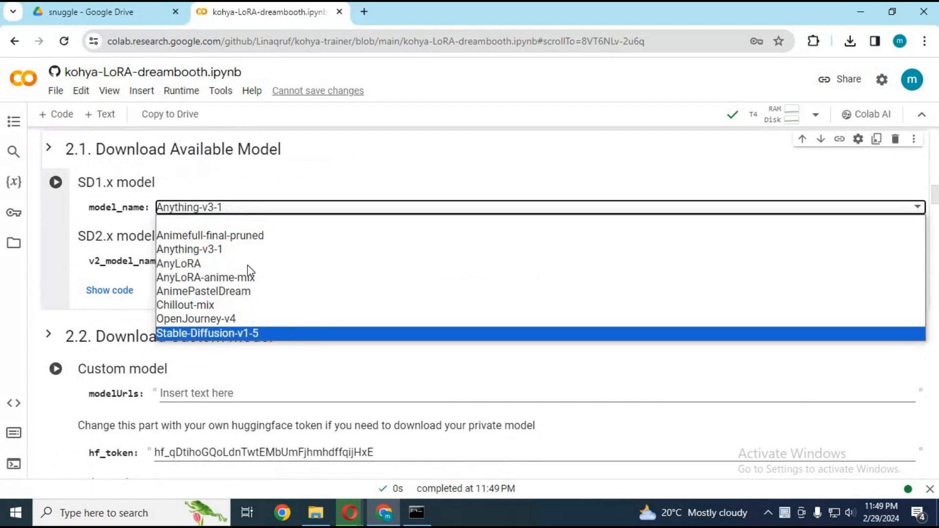
left_click(188, 250)
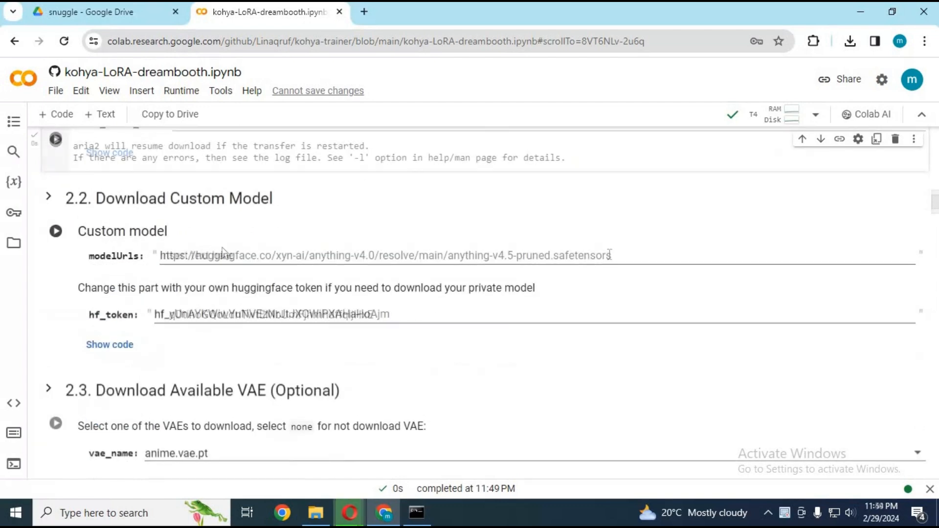
triple_click(383, 255)
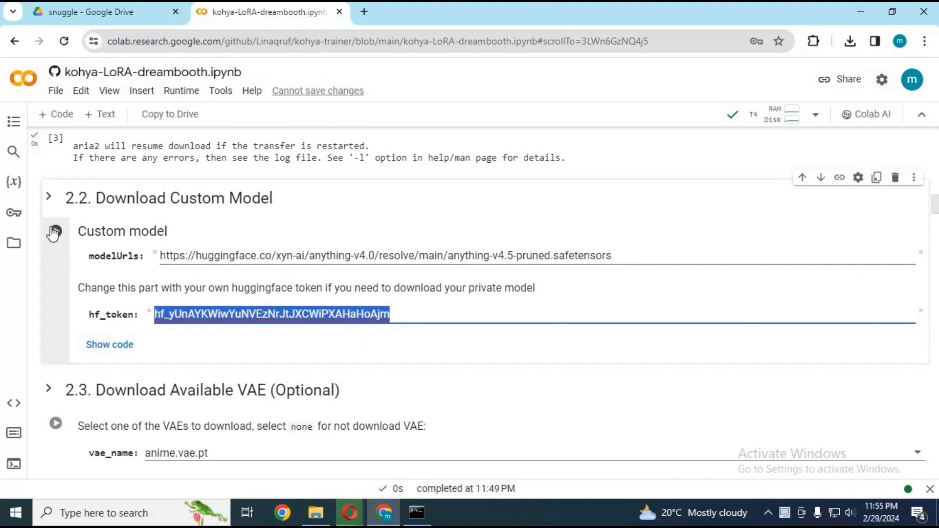
left_click(54, 231)
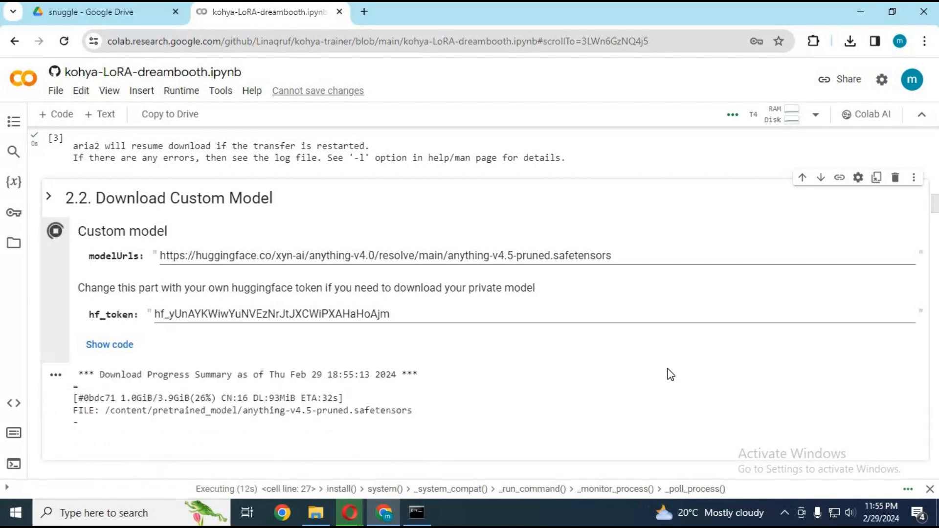
scroll("down", 3)
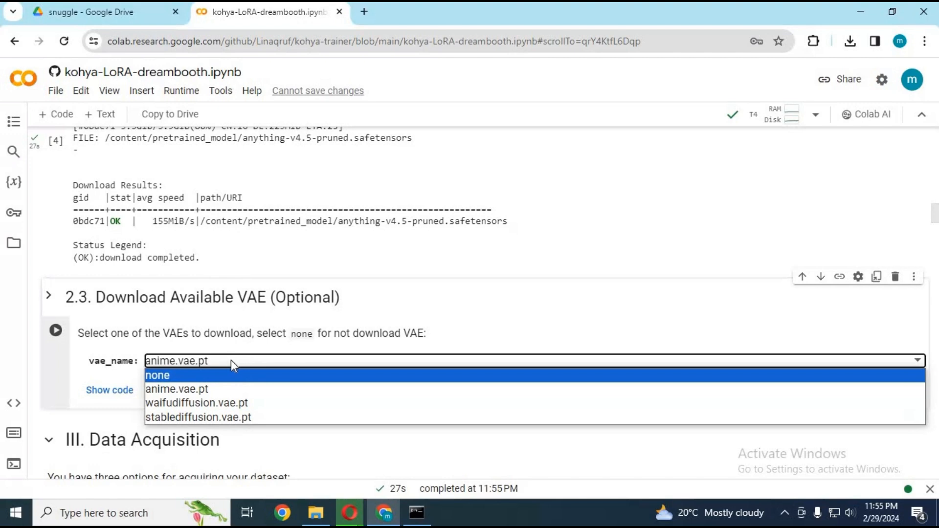
left_click(176, 388)
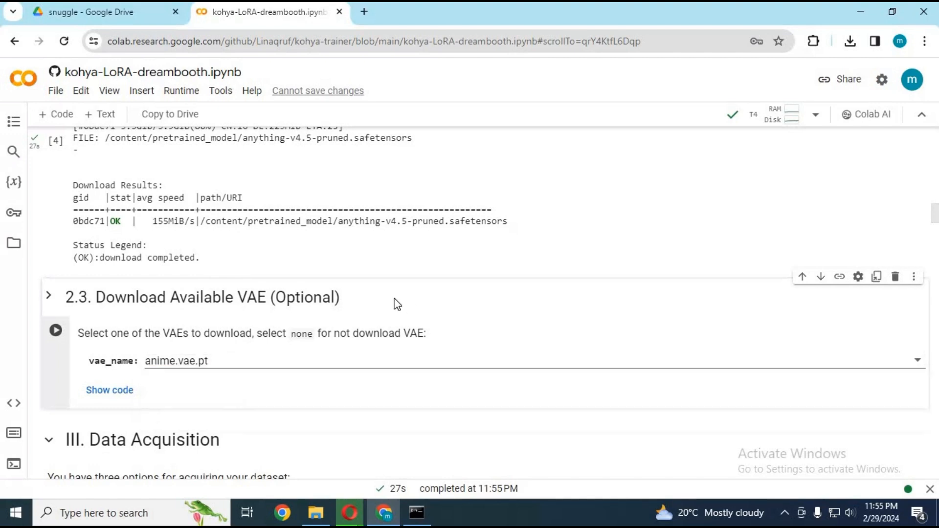
scroll("down", 3)
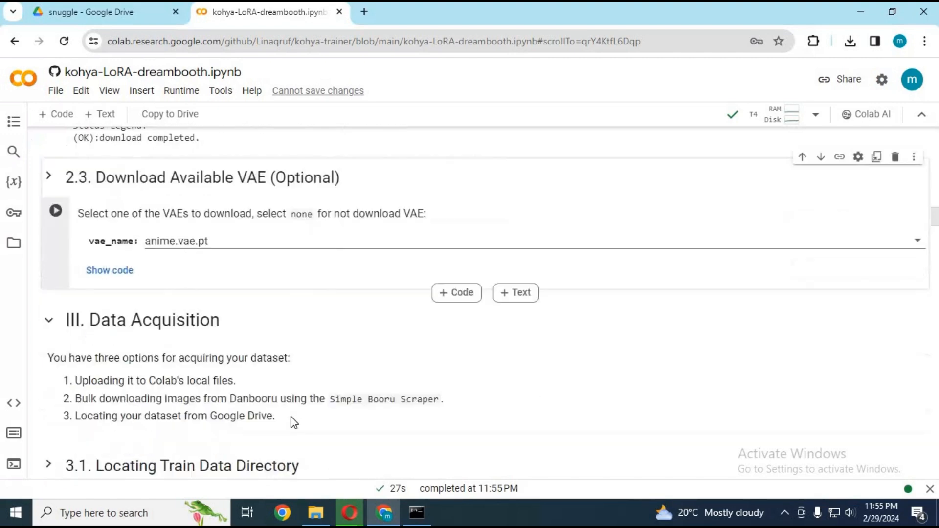
scroll("down", 3)
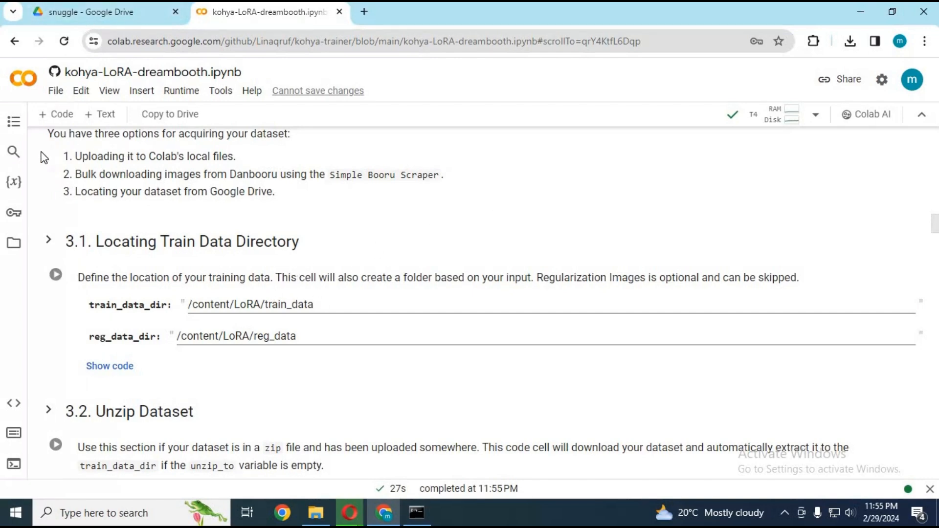
- Locate the Zach folder under drive/MyDrive/Downloads/snuggle in the Files sidebar and copy its path
left_click(13, 243)
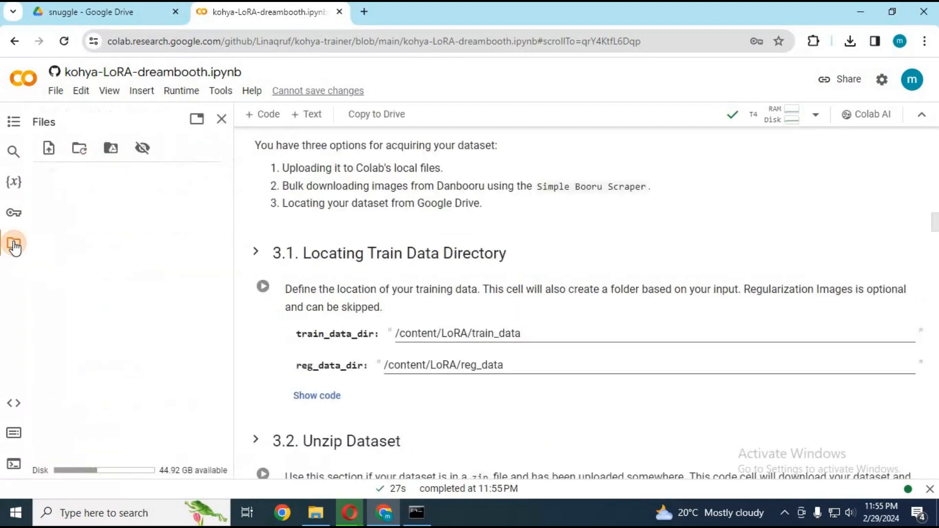
left_click(13, 244)
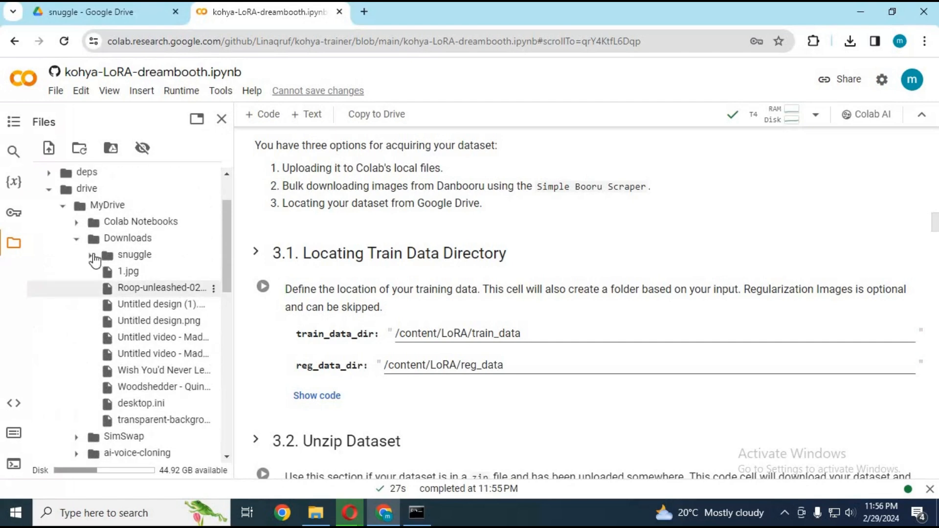
left_click(92, 254)
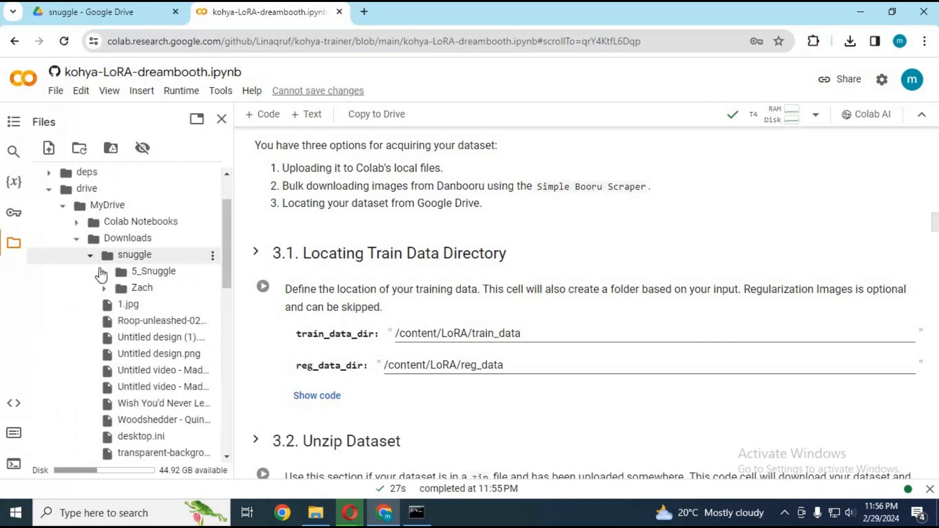
mouse_move(142, 288)
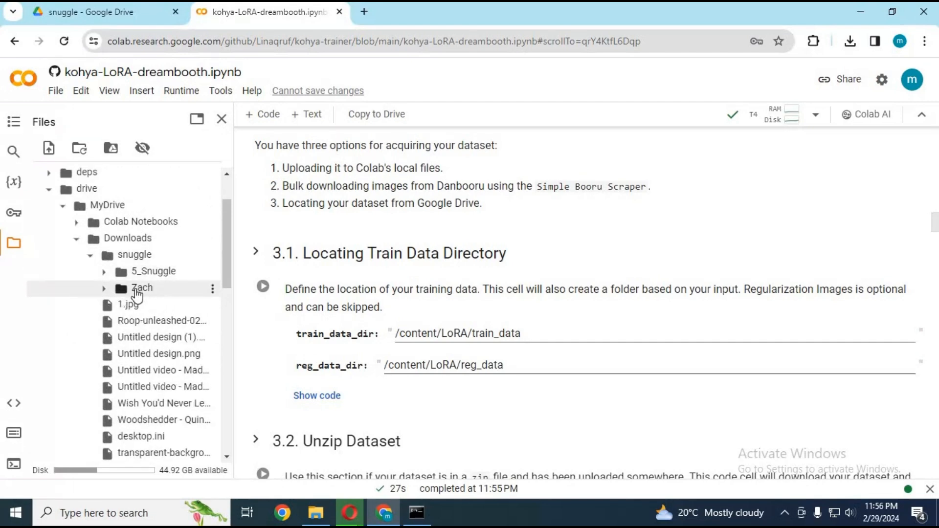
right_click(142, 288)
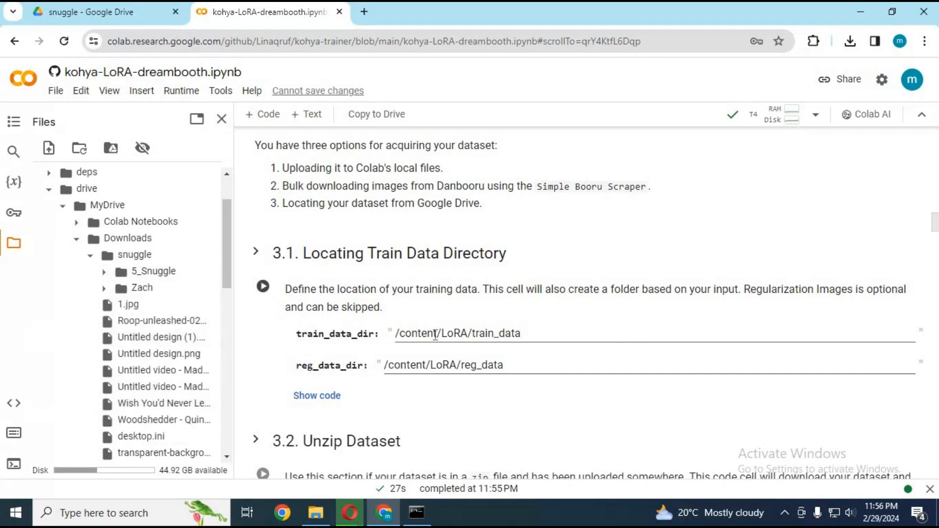
- Set train_data_dir to /content/drive/MyDrive/Downloads/snuggle/Zach and run the cell
double_click(457, 333)
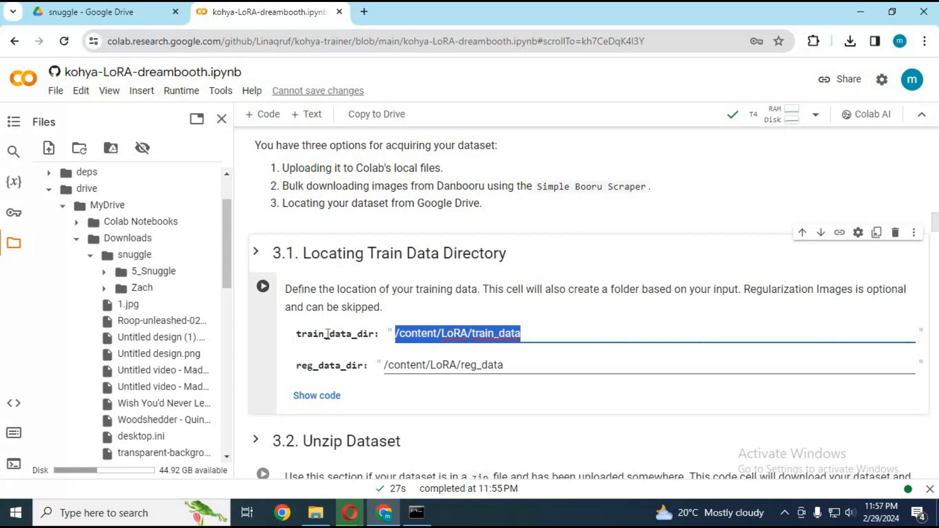
type("/content/drive/MyDrive/Downloads/snuggle/Zach")
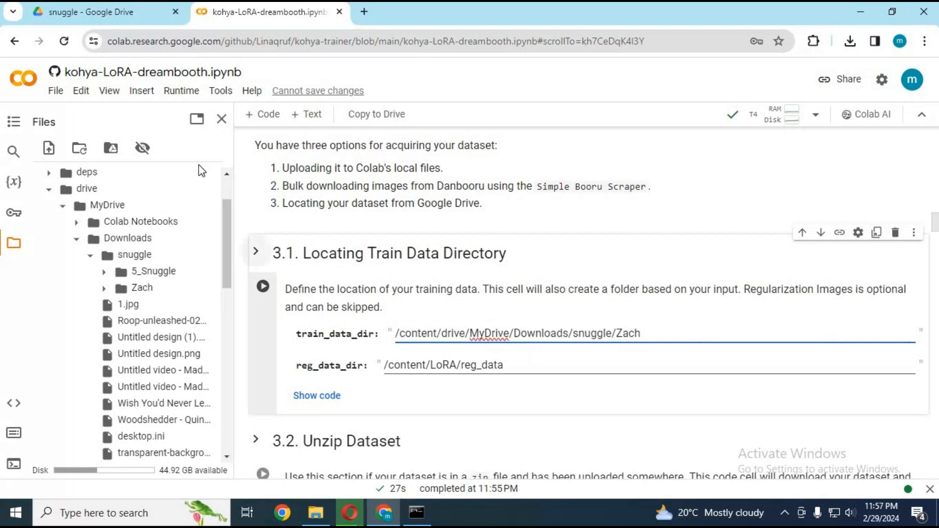
left_click(222, 118)
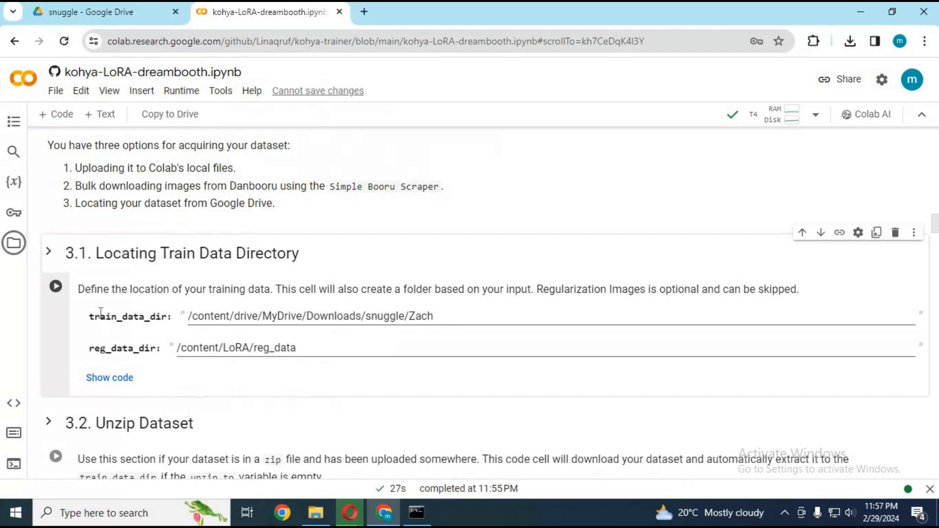
left_click(55, 287)
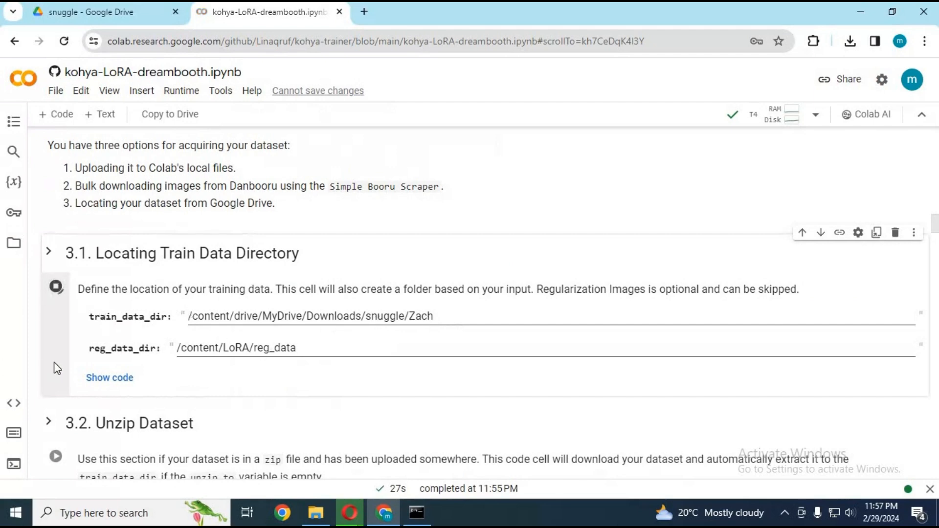
left_click(56, 287)
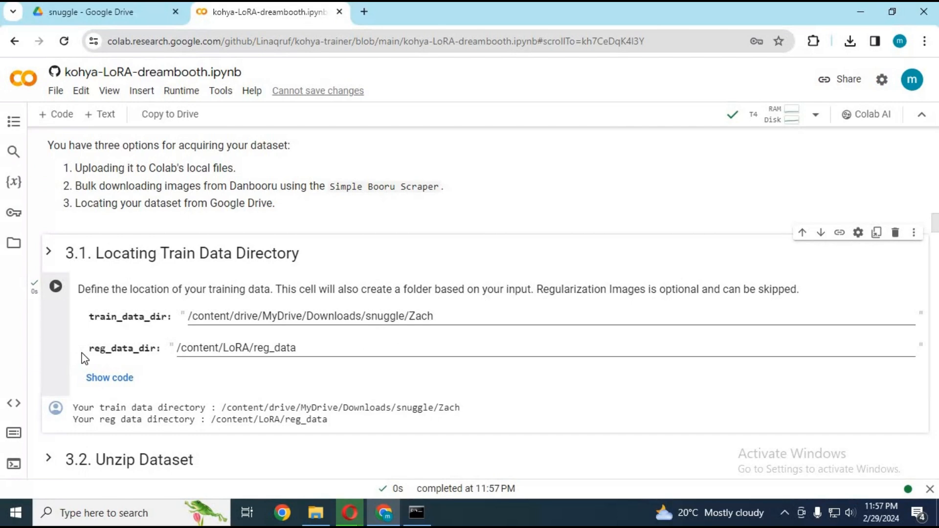
scroll("down", 3)
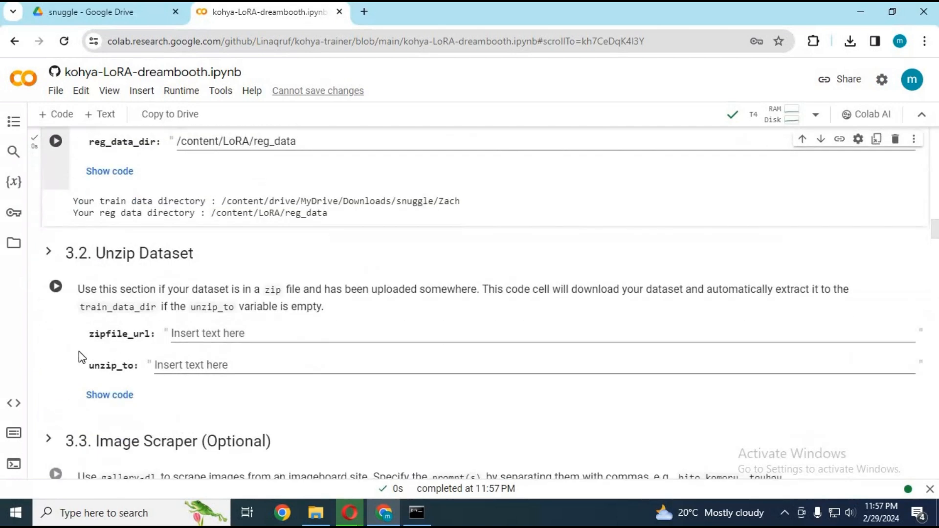
mouse_move(149, 332)
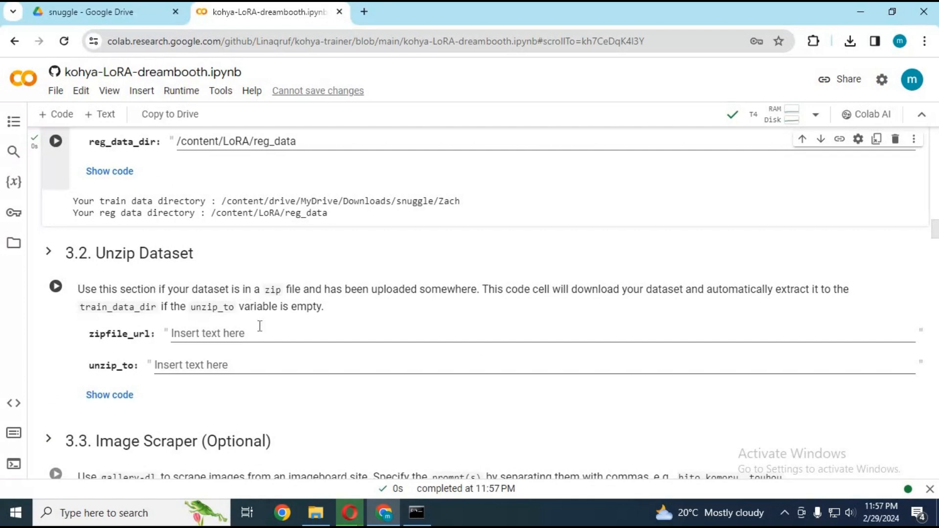
scroll("down", 3)
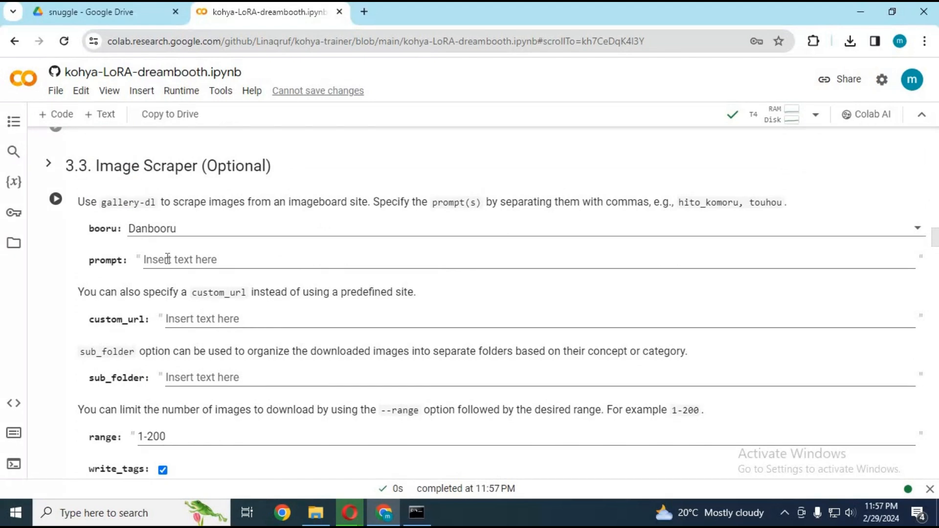
mouse_move(165, 256)
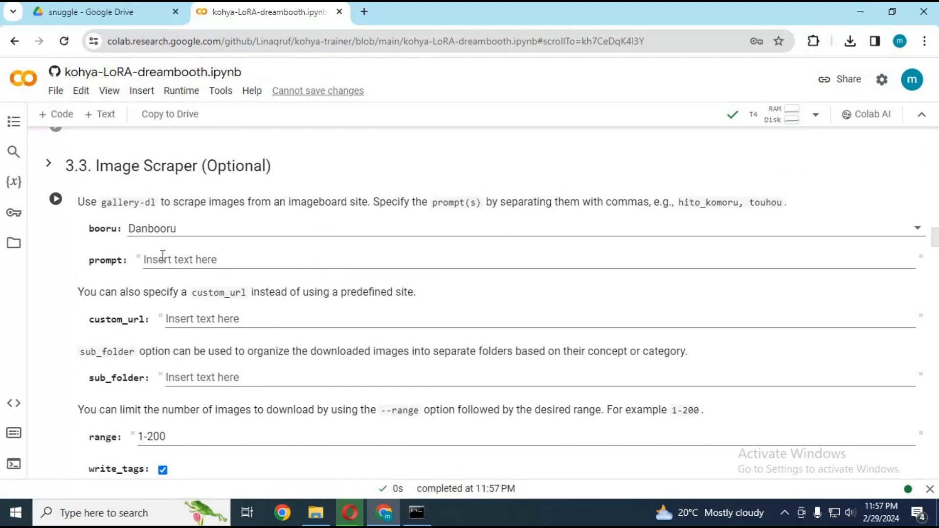
mouse_move(266, 287)
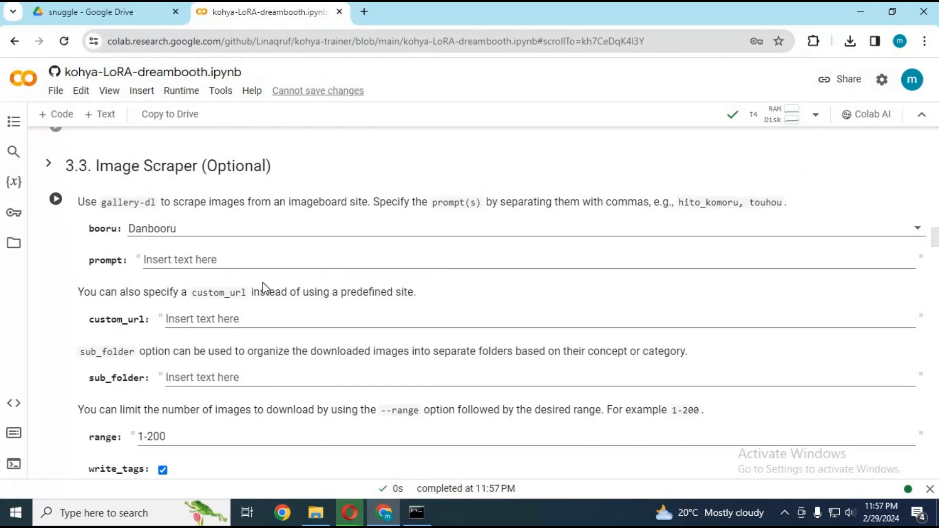
scroll("down", 3)
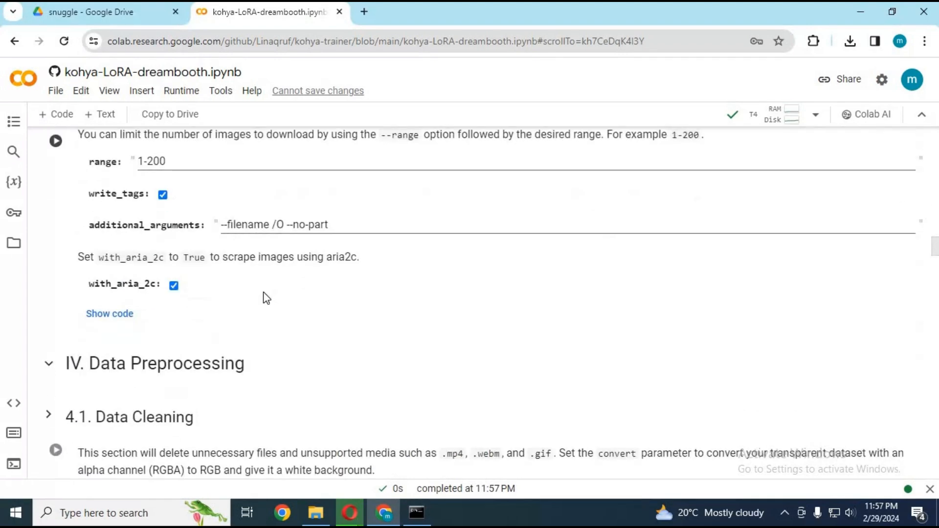
scroll("down", 3)
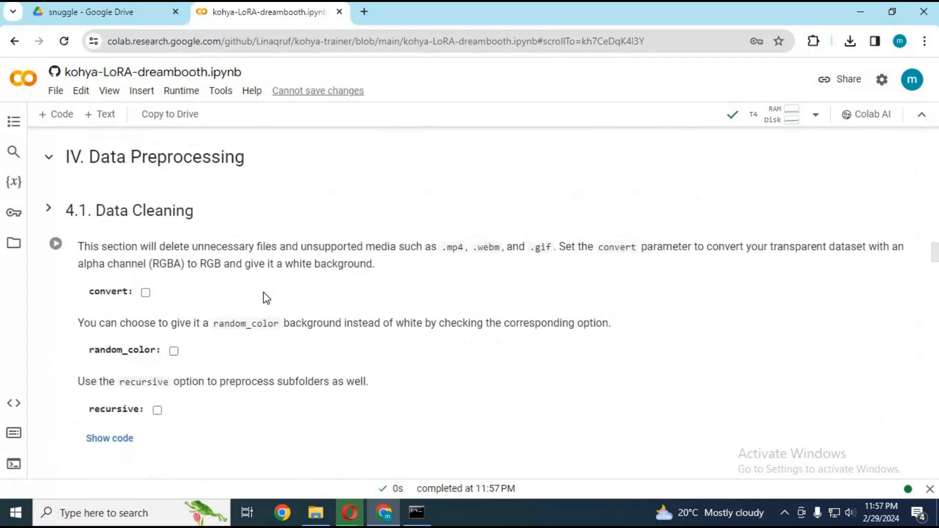
scroll("down", 3)
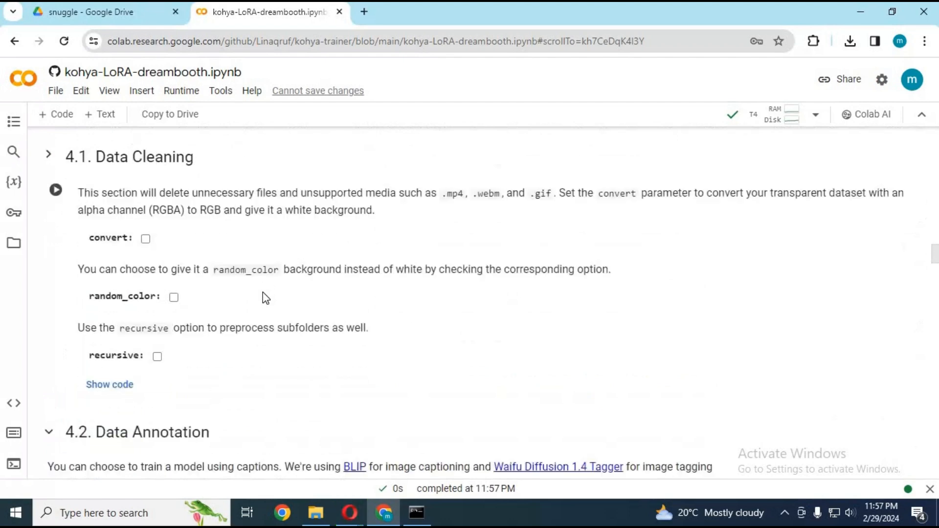
scroll("down", 3)
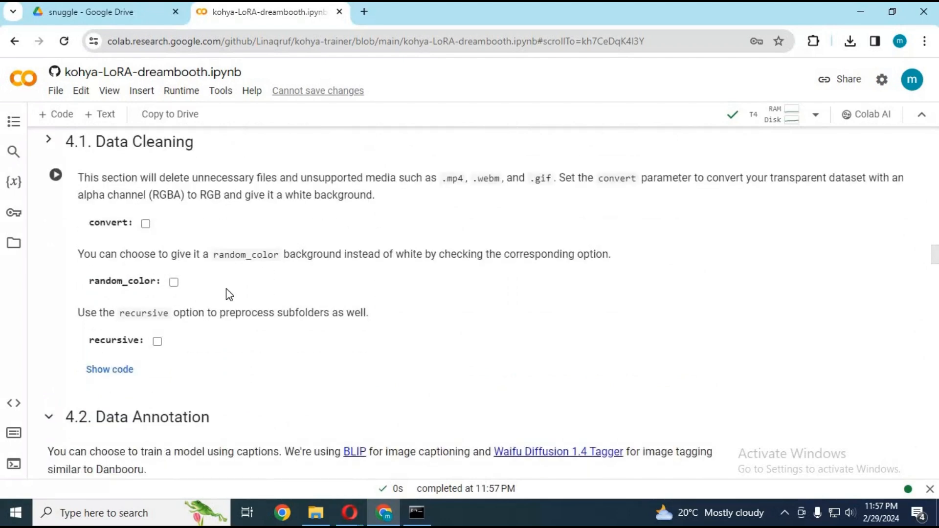
scroll("down", 3)
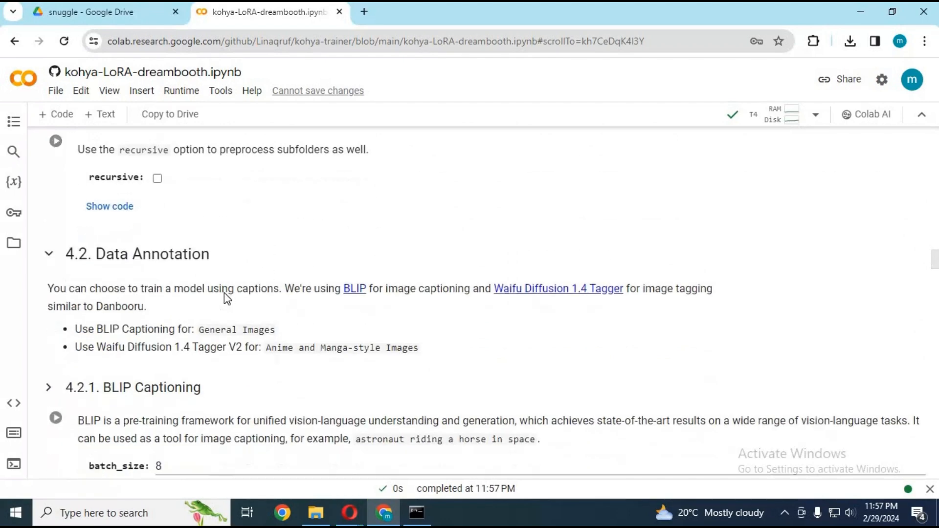
scroll("down", 3)
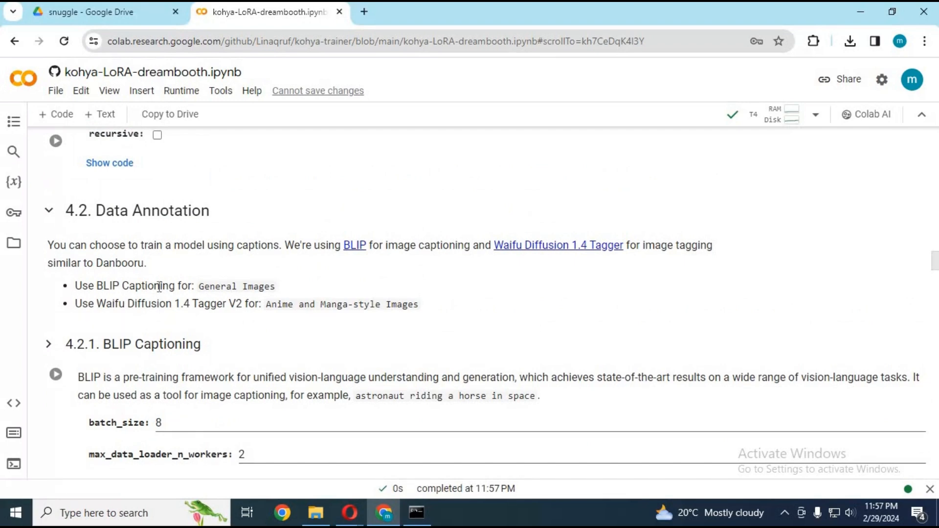
scroll("down", 3)
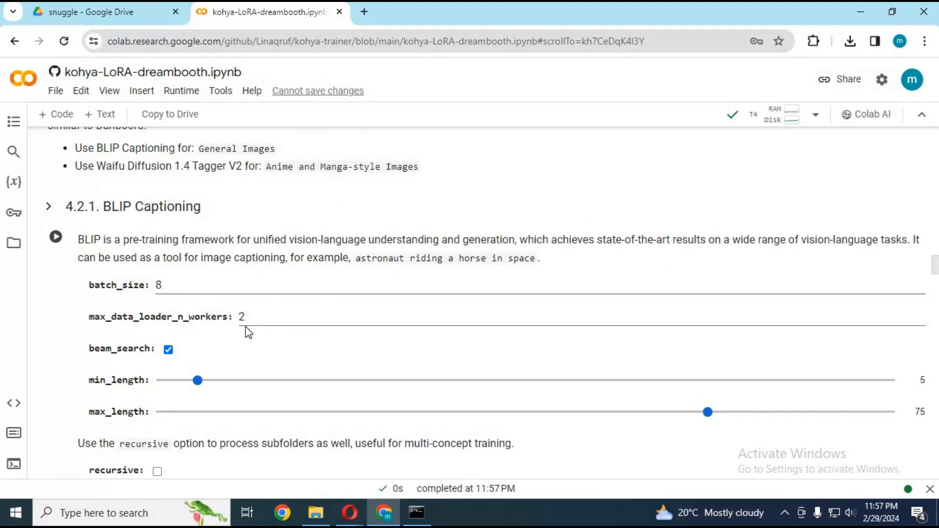
mouse_move(246, 330)
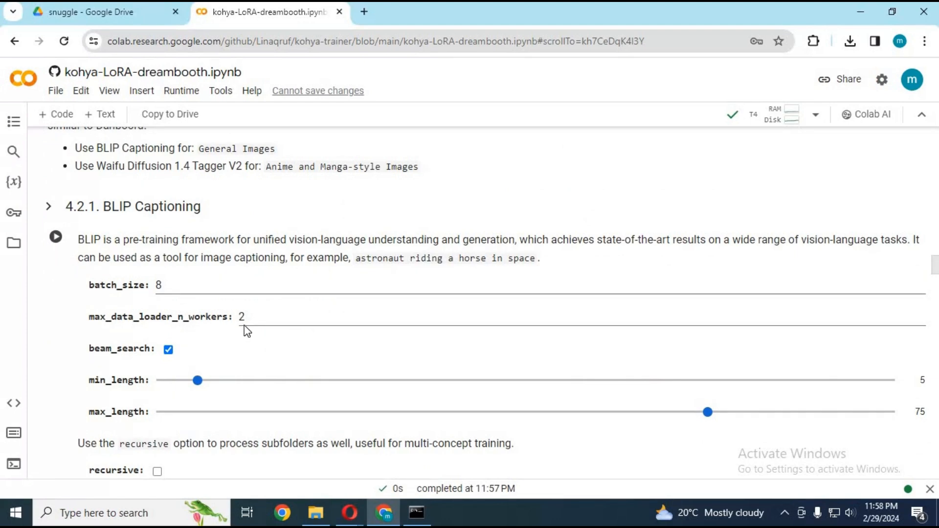
scroll("down", 3)
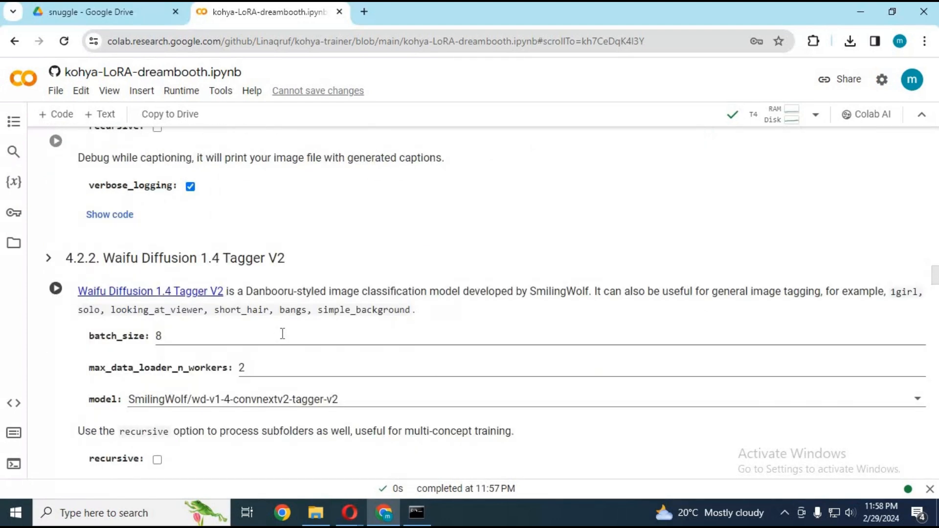
scroll("down", 3)
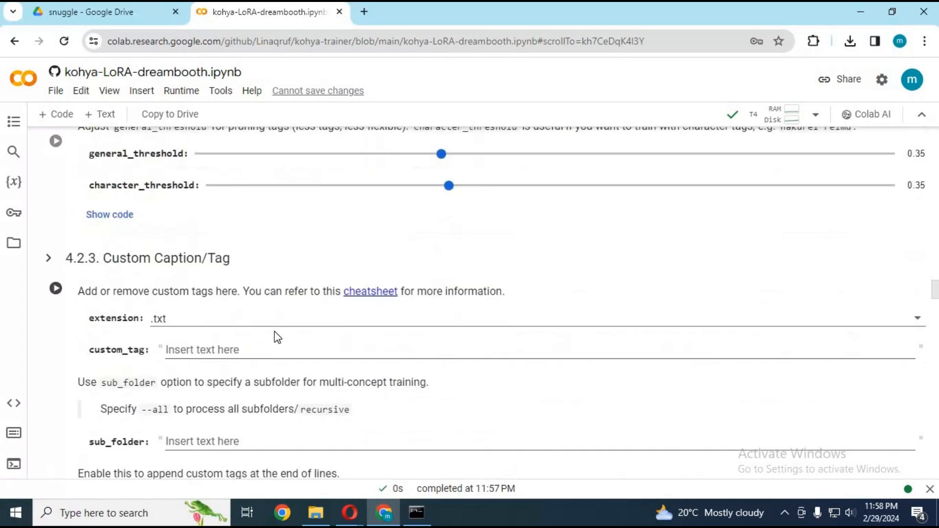
scroll("down", 3)
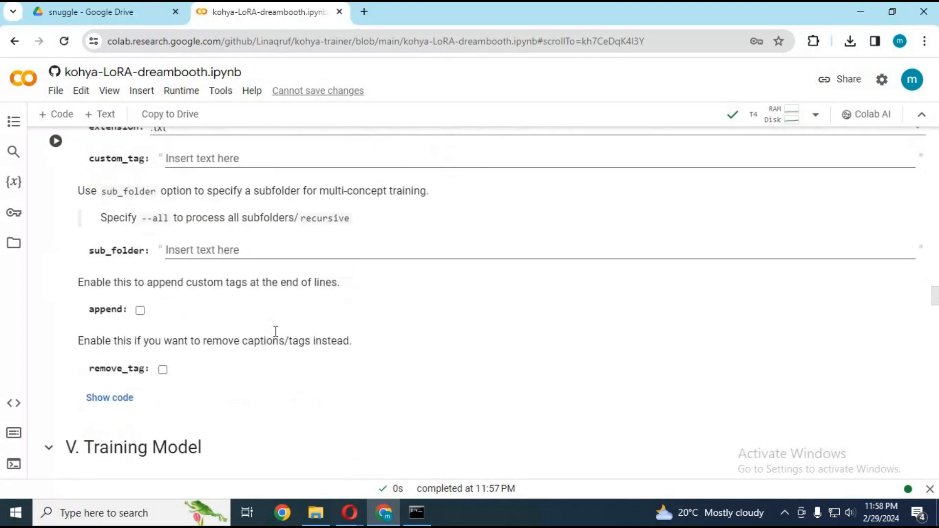
scroll("down", 3)
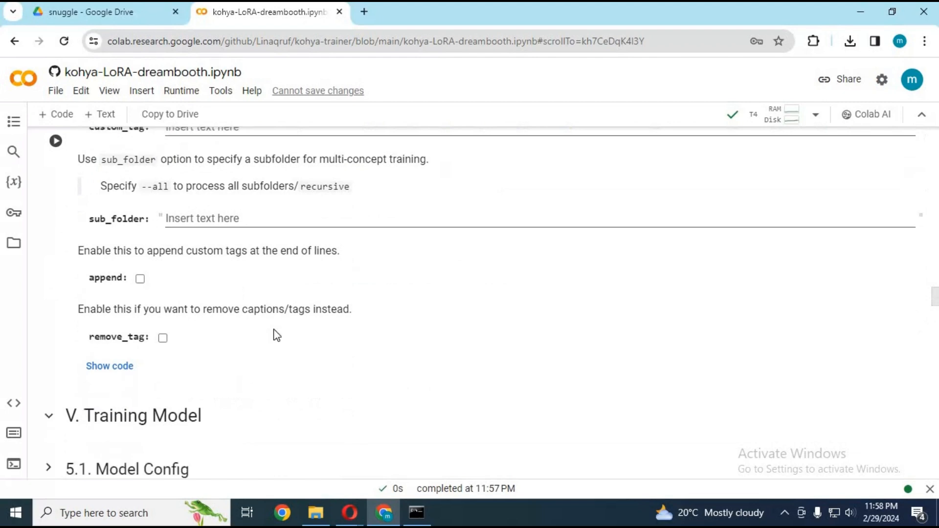
scroll("down", 3)
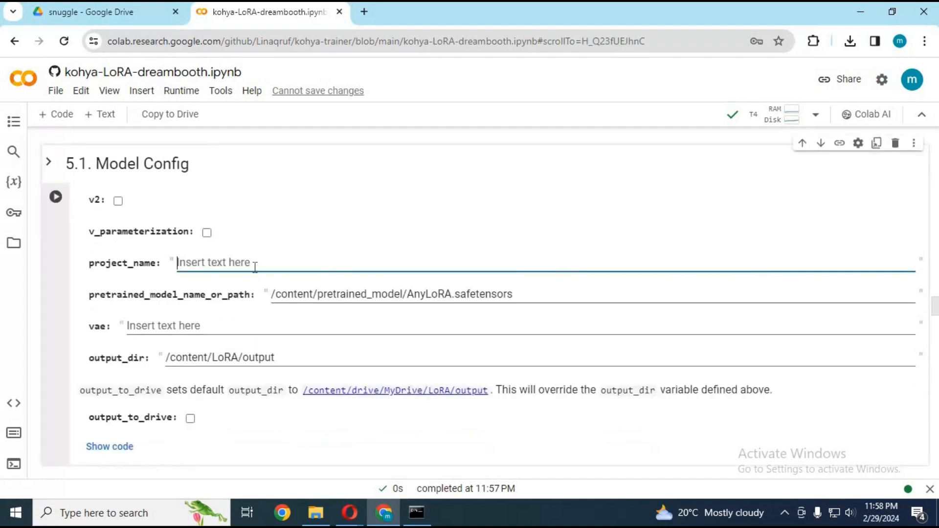
- Set project_name zacchhyy and pretrained model /content/pretrained_model/anything-v4.5-pruned.safetensors in 5.1 Model Config
type("zacchhyy")
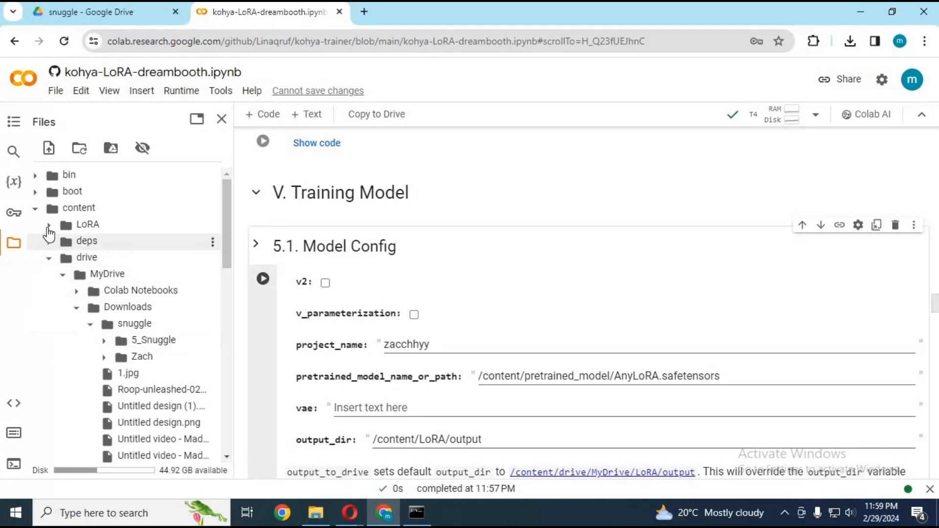
left_click(36, 207)
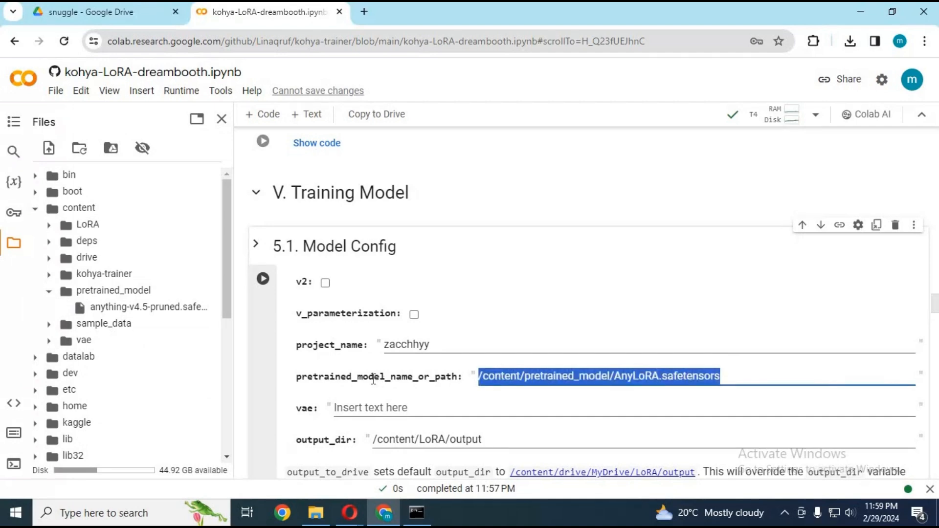
type("/content/pretrained_model/anything-v4.5-pruned.safetensors")
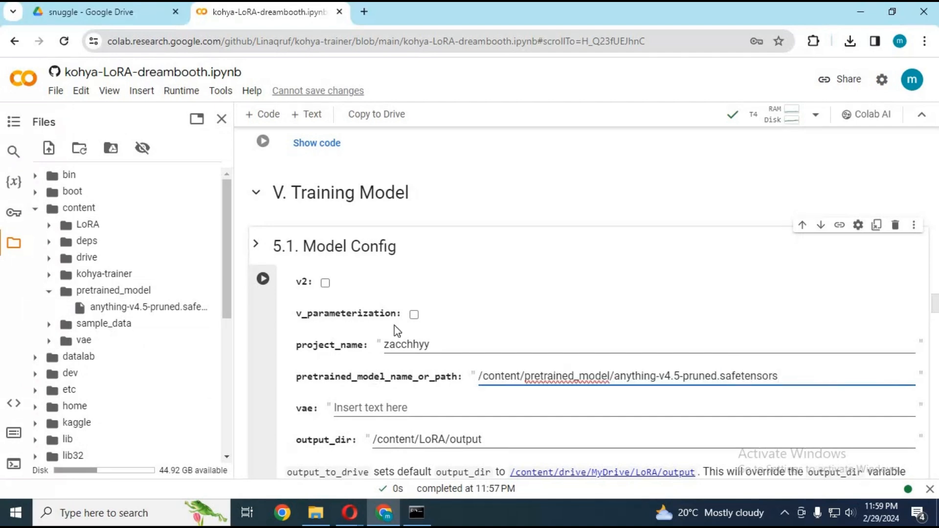
scroll("down", 3)
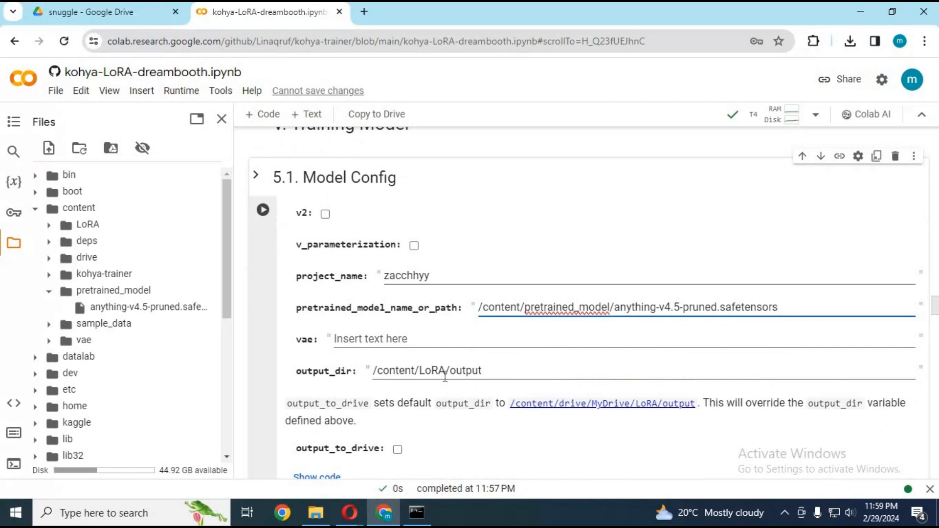
mouse_move(446, 378)
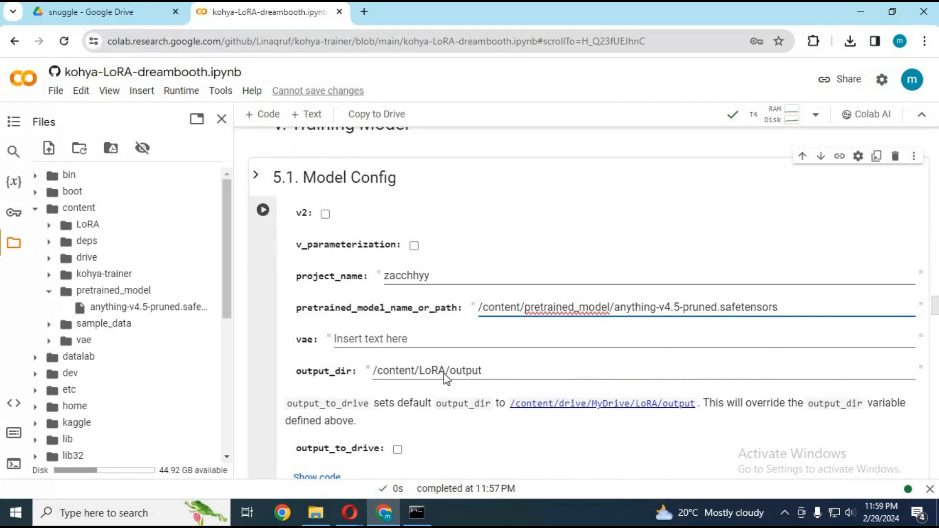
mouse_move(262, 209)
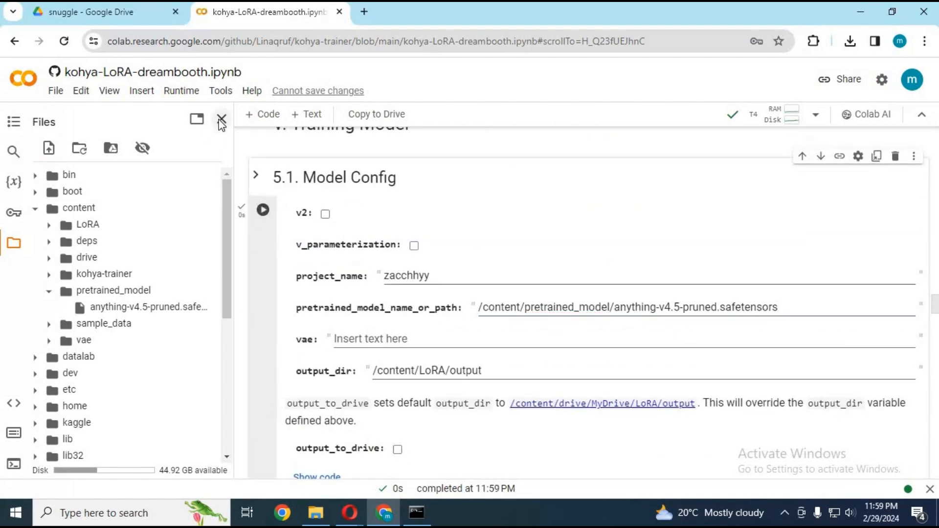
- Review the dataset and LoRA config cells, keeping the activation word and LoRA network category
left_click(221, 119)
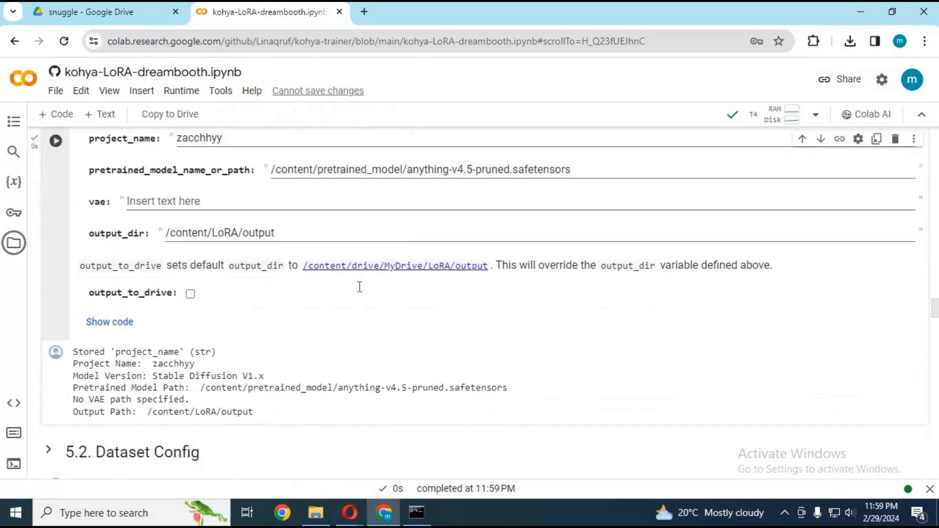
scroll("down", 3)
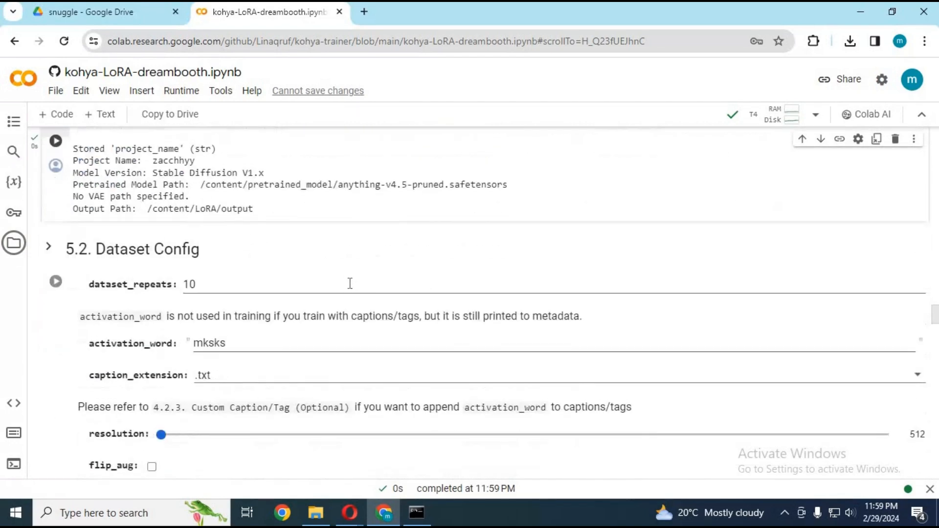
scroll("down", 3)
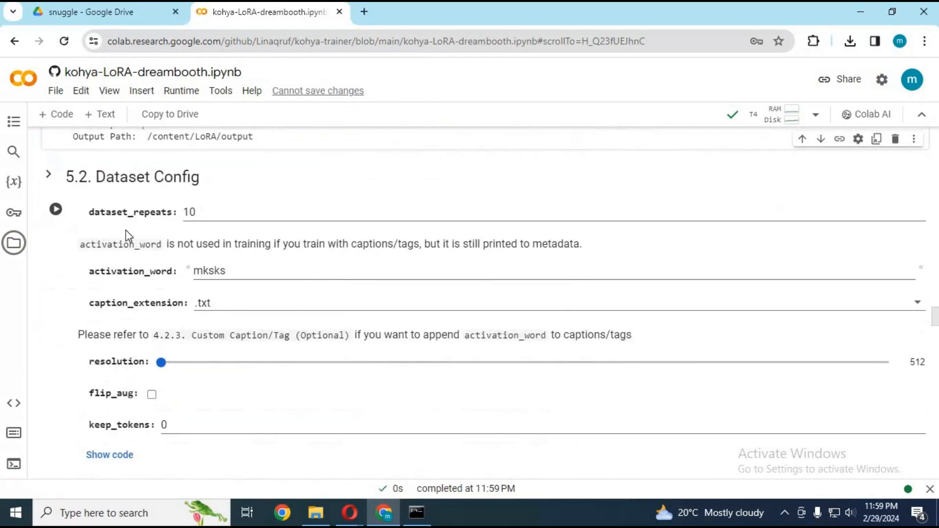
left_click(197, 271)
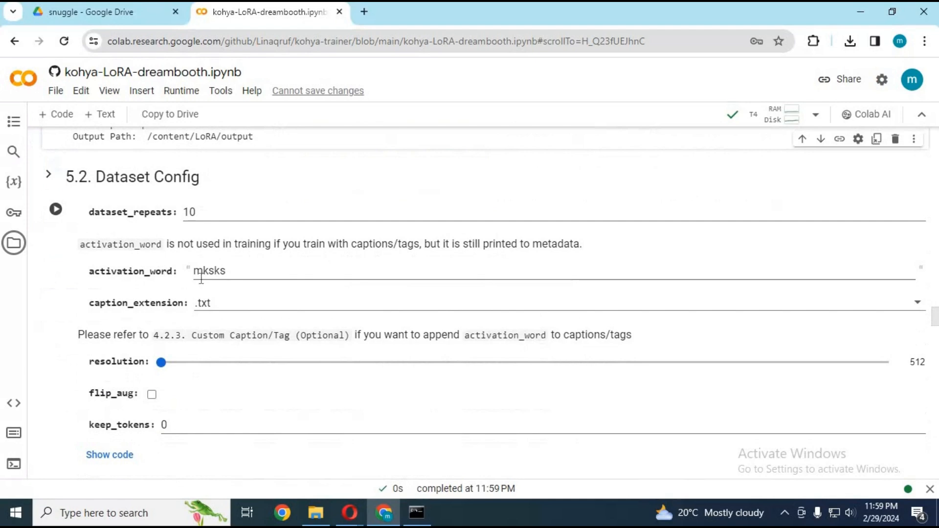
scroll("down", 3)
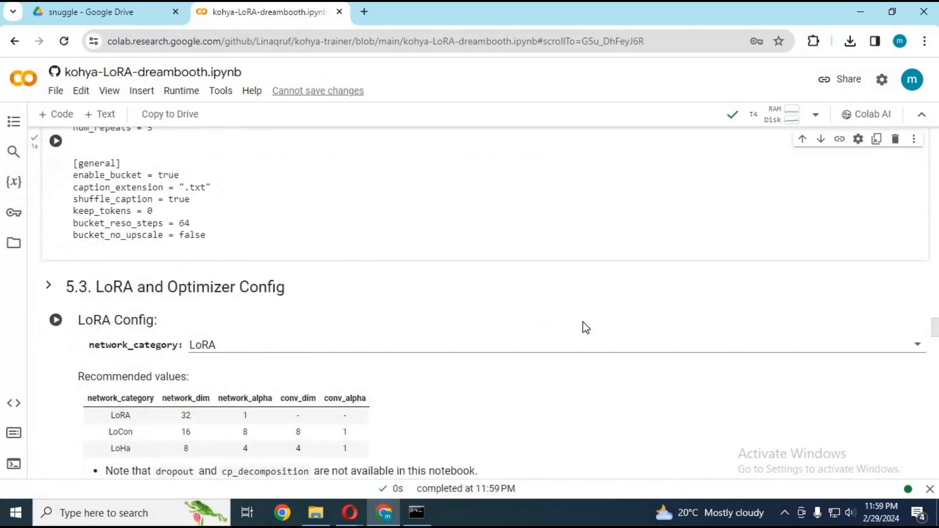
scroll("down", 3)
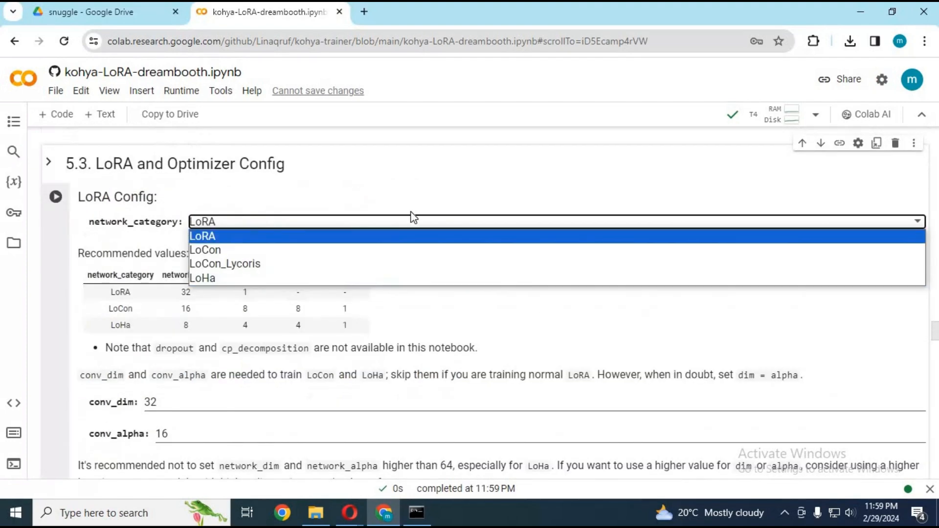
left_click(203, 236)
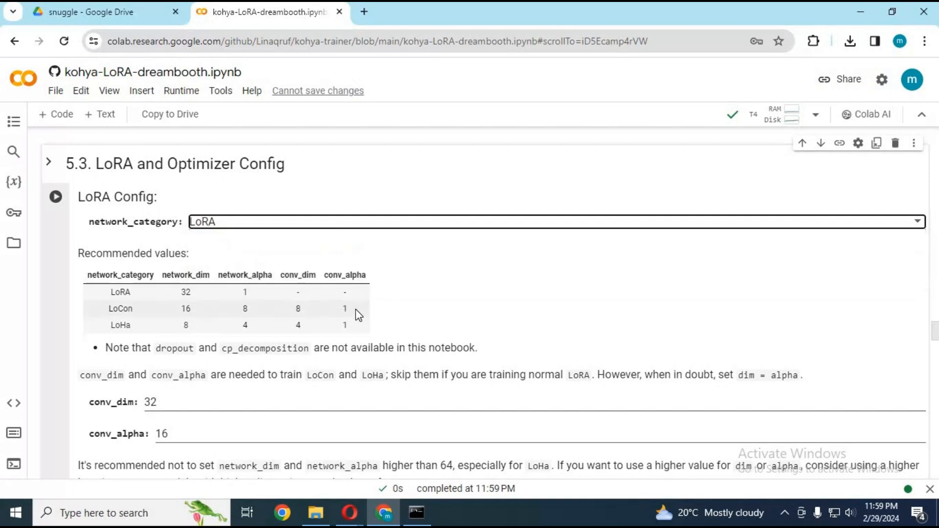
- Enable lowram and sample prompts in Training Config with 10 epochs and batch size 6, and run it
scroll("down", 3)
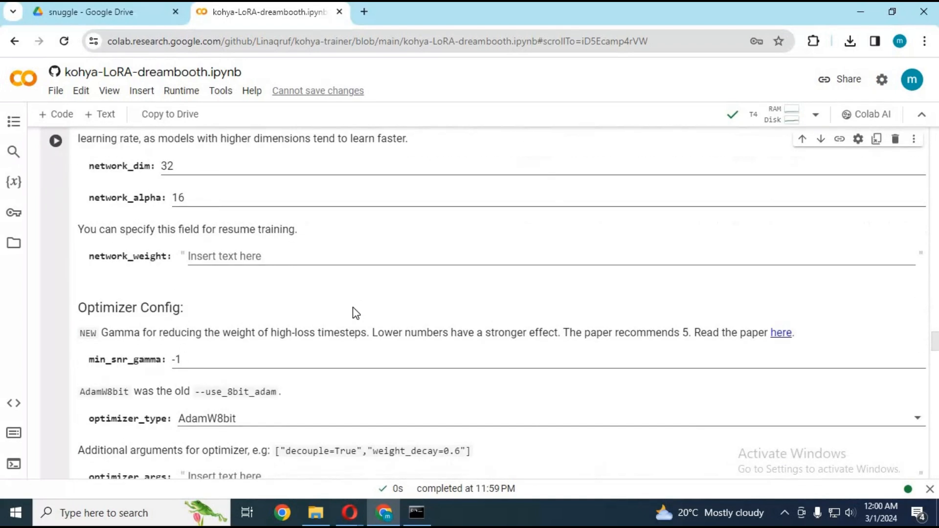
left_click(224, 255)
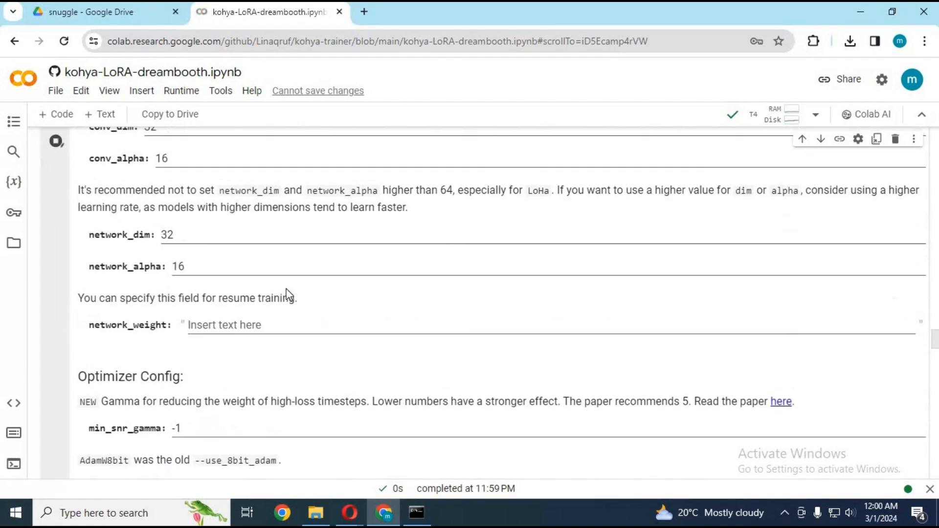
scroll("down", 3)
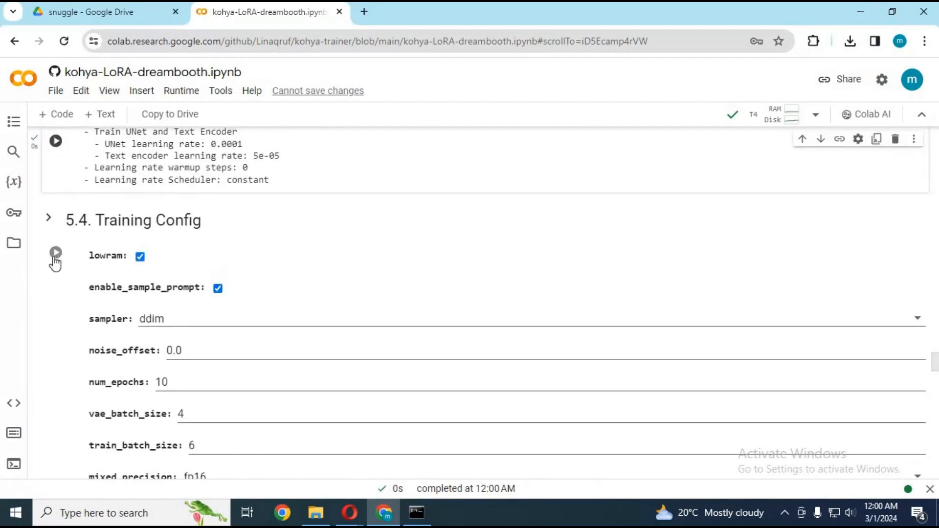
scroll("down", 3)
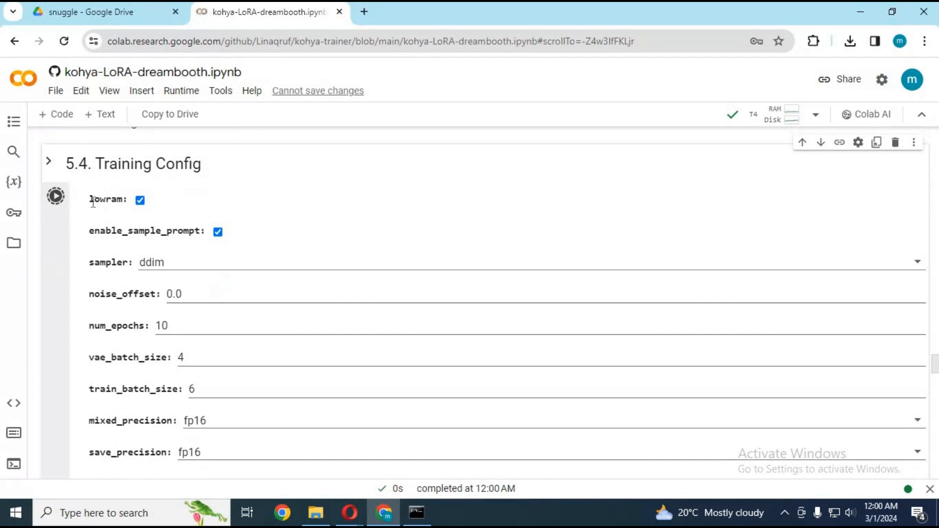
double_click(109, 200)
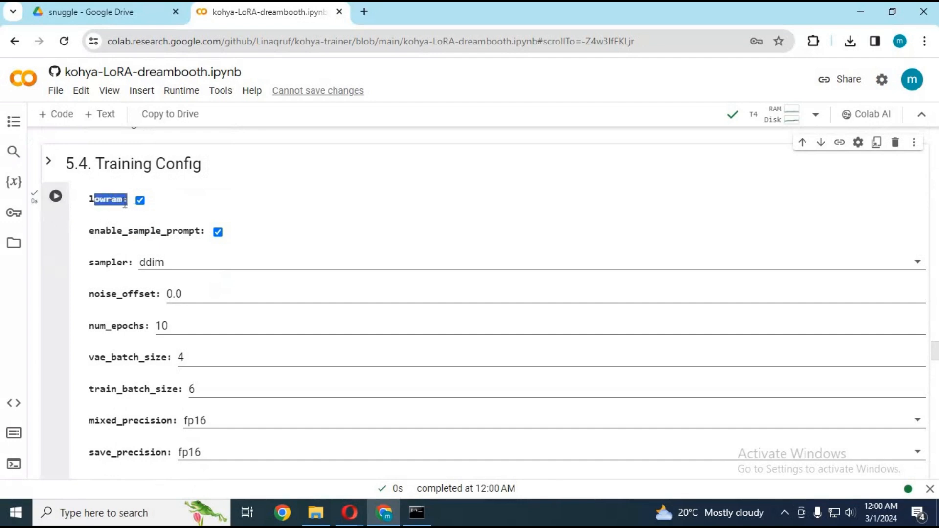
scroll("down", 3)
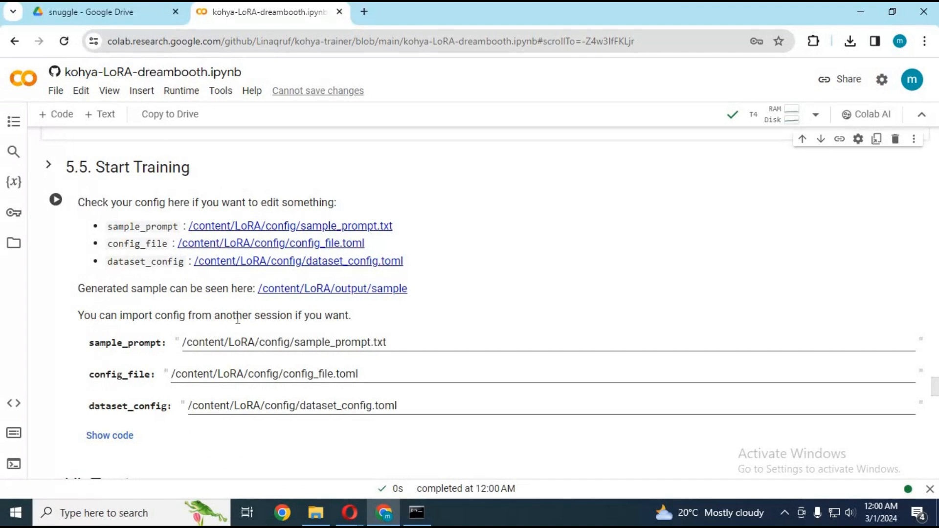
mouse_move(14, 212)
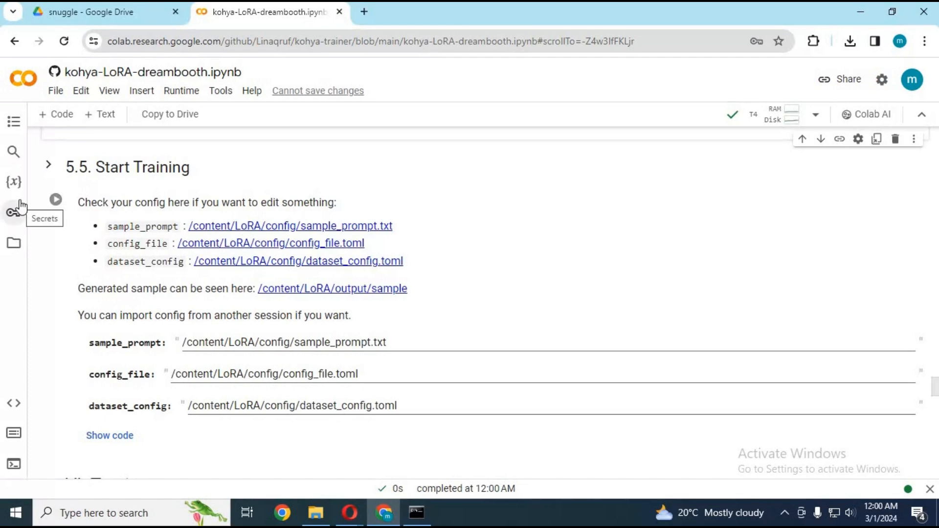
mouse_move(55, 198)
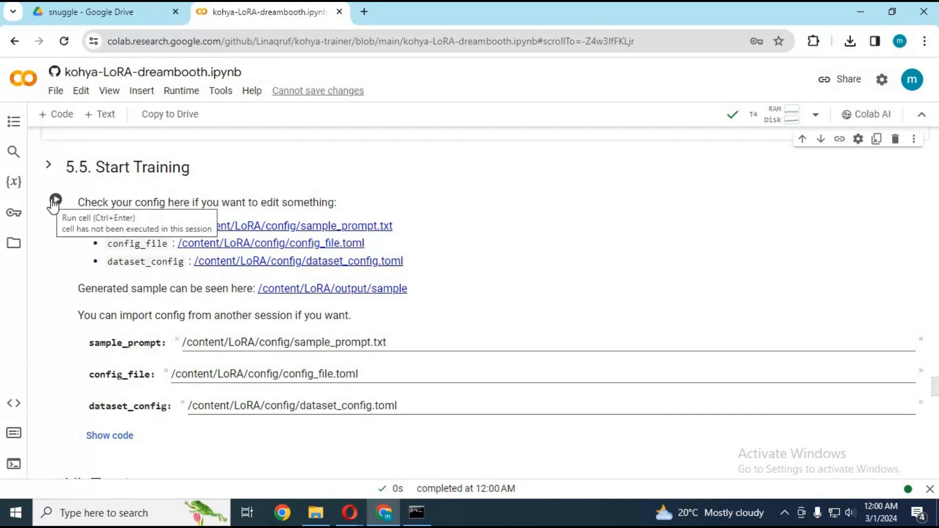
- Run the Start Training cell and follow the log finding 9 images in 5_zachy
left_click(55, 199)
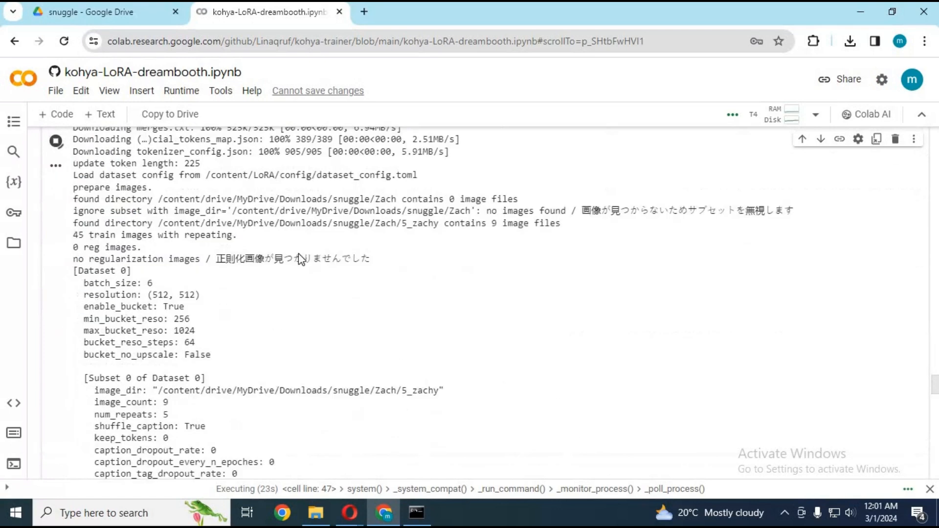
scroll("down", 3)
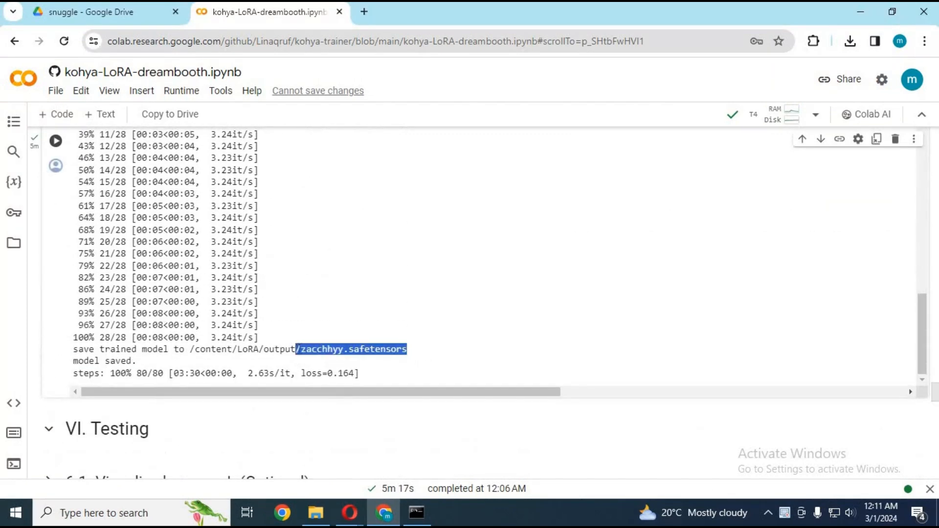
- Locate zacchhyy.safetensors in content/LoRA/output and bring up its file options
left_click(14, 243)
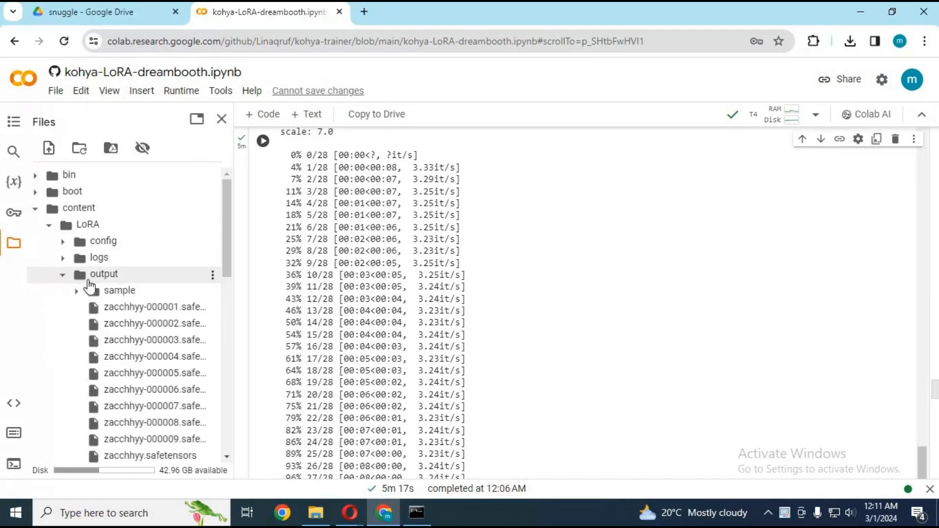
scroll("down", 3)
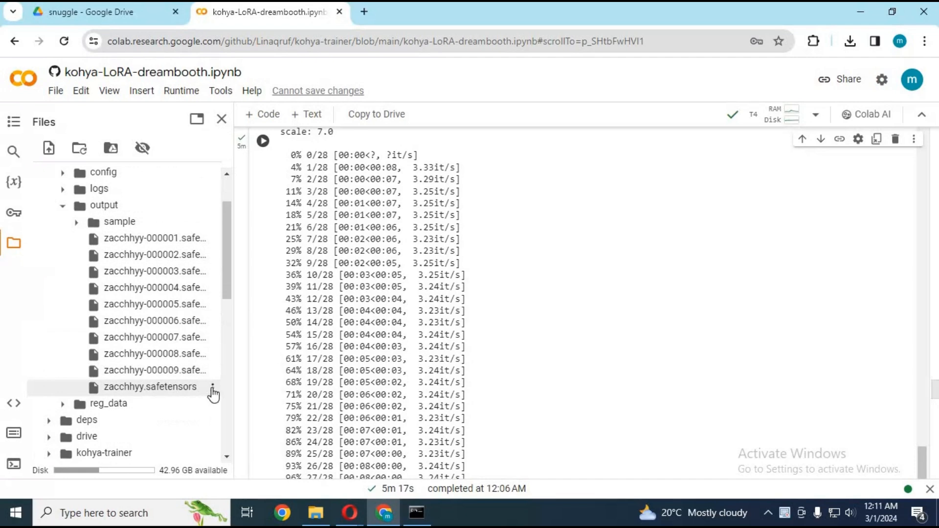
left_click(316, 512)
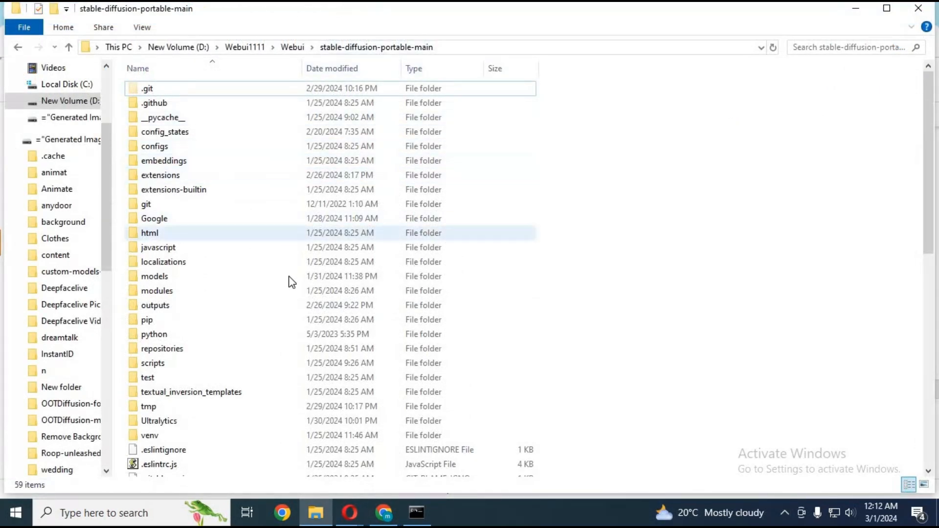
- Paste the trained LoRA file into the WebUI models\Lora folder
double_click(155, 275)
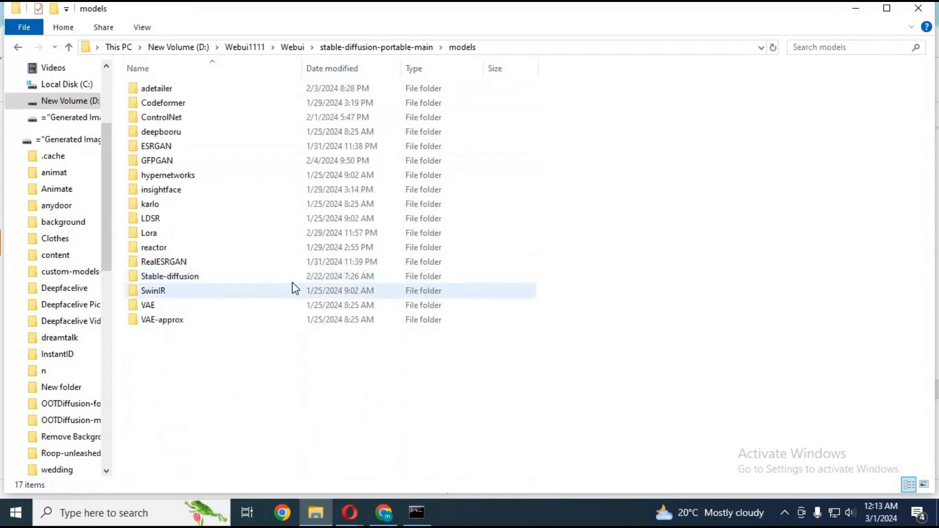
mouse_move(147, 242)
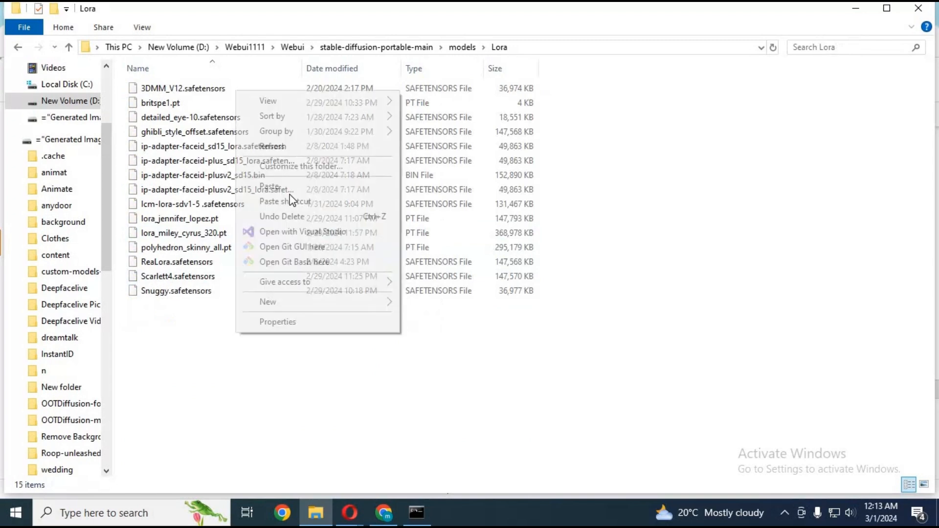
left_click(270, 185)
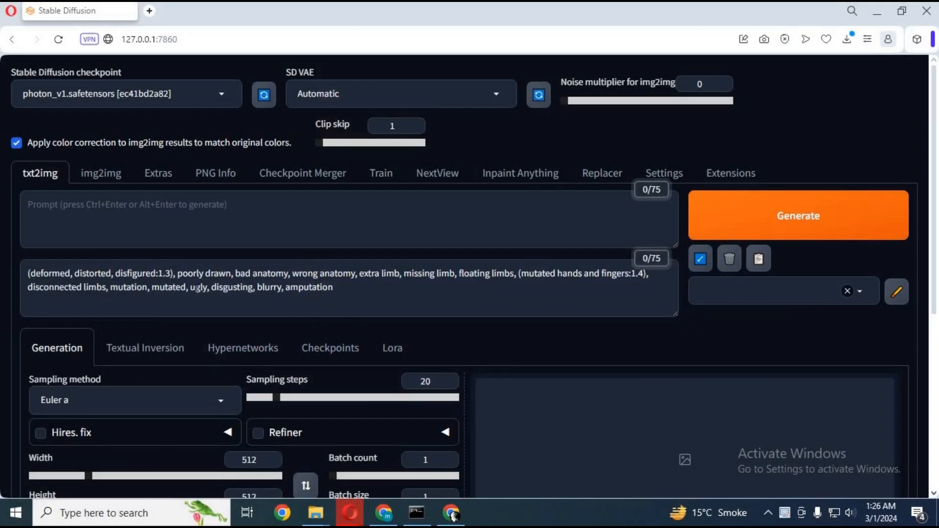
mouse_move(243, 265)
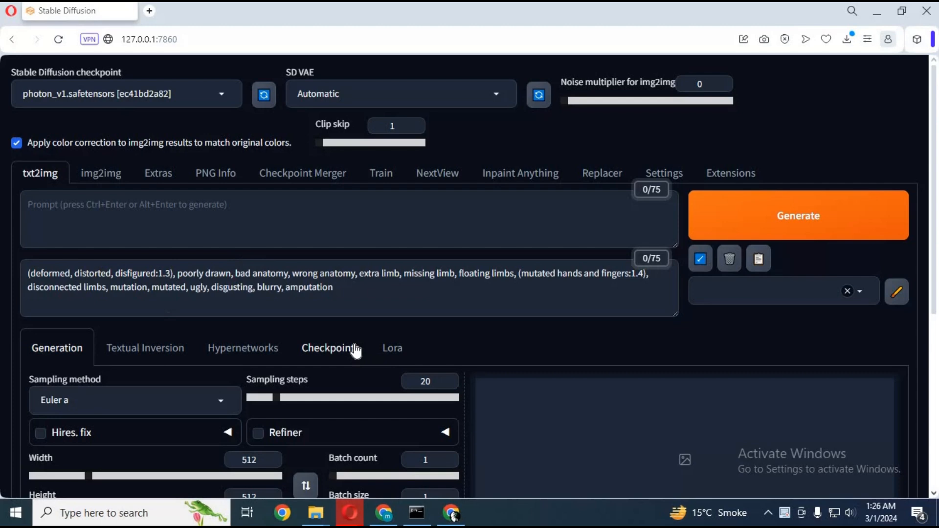
mouse_move(392, 349)
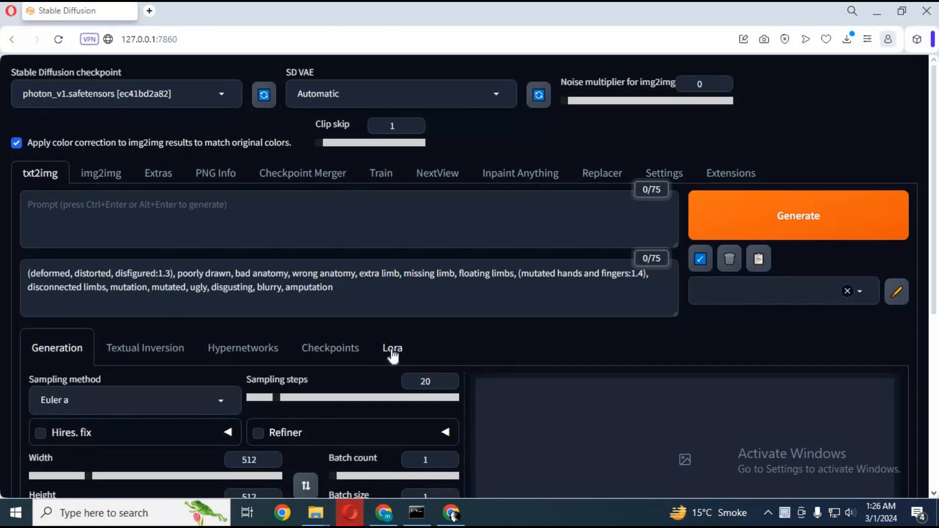
- Browse the txt2img Lora cards to insert the <lora:zacchhyy:1> tag into the prompt
left_click(393, 348)
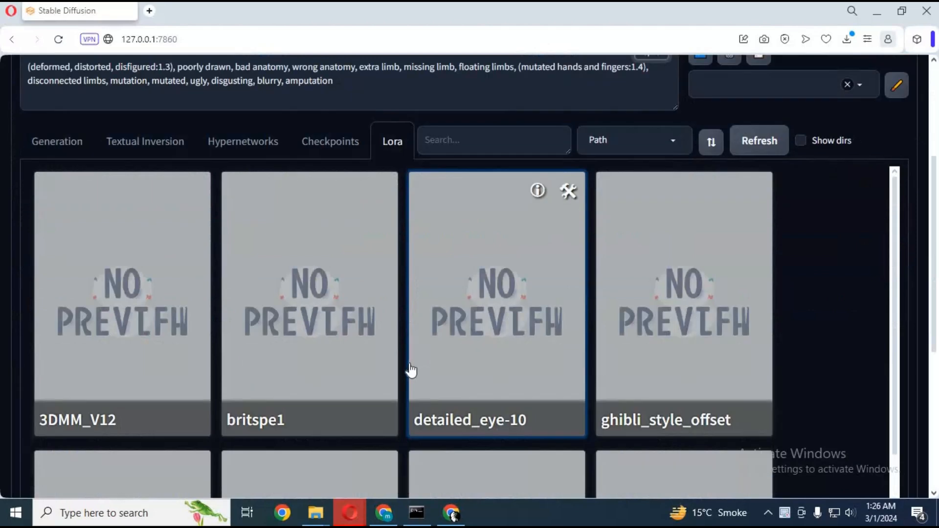
scroll("down", 3)
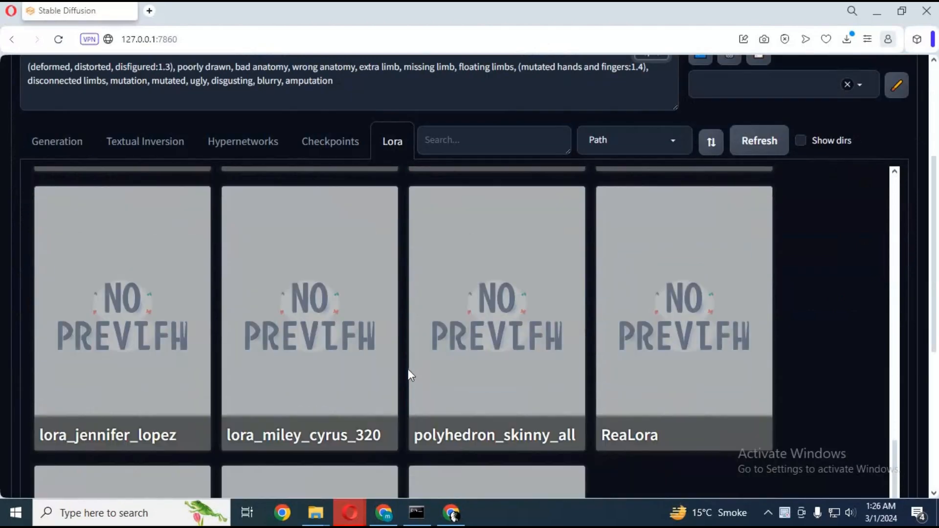
scroll("down", 3)
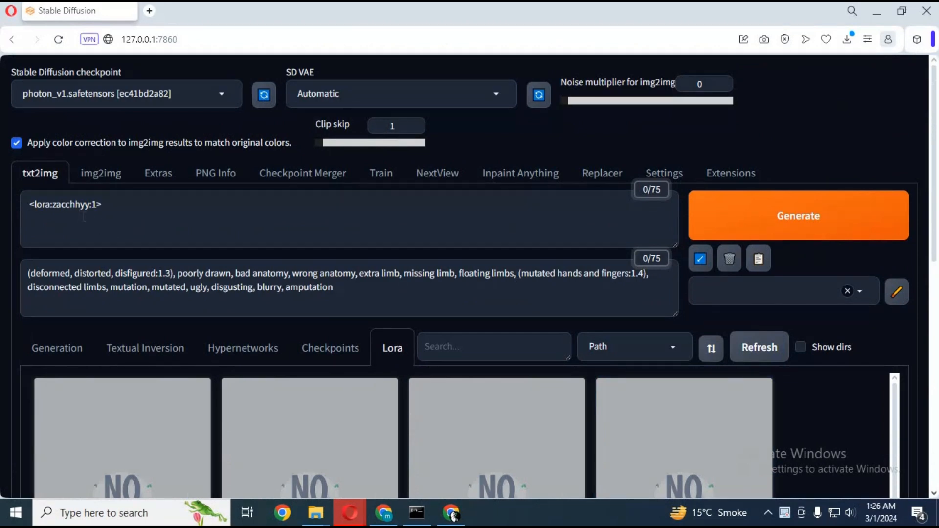
- Add 'zacchy, a guy in spider man costume' after the LoRA tag and generate the portrait
left_click(57, 348)
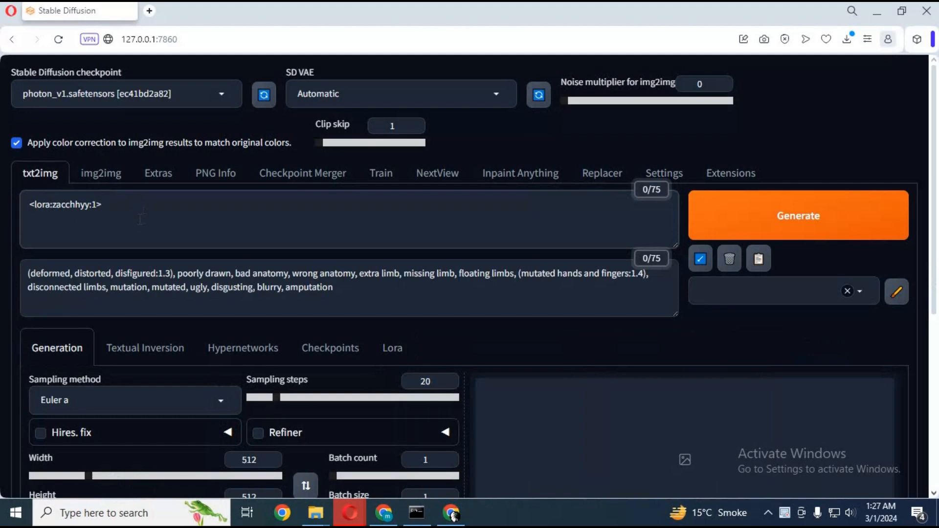
type("zacchy")
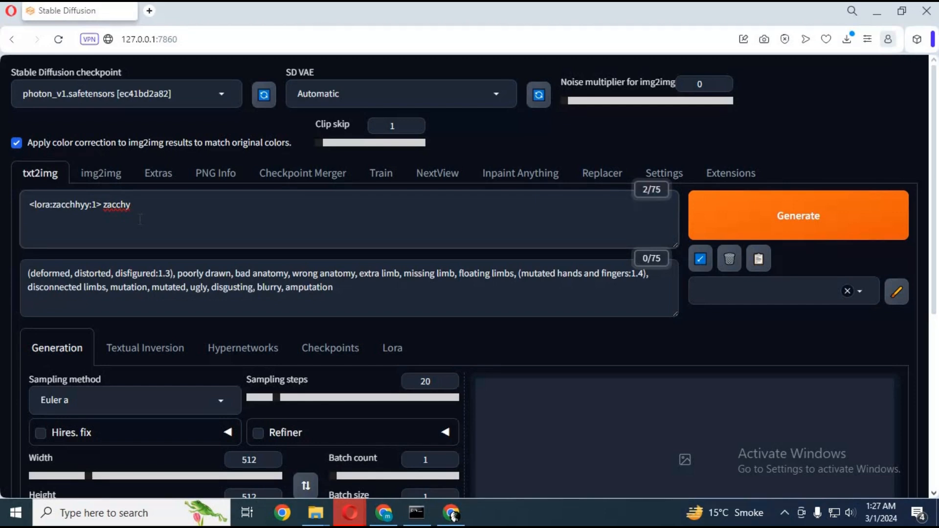
type(",")
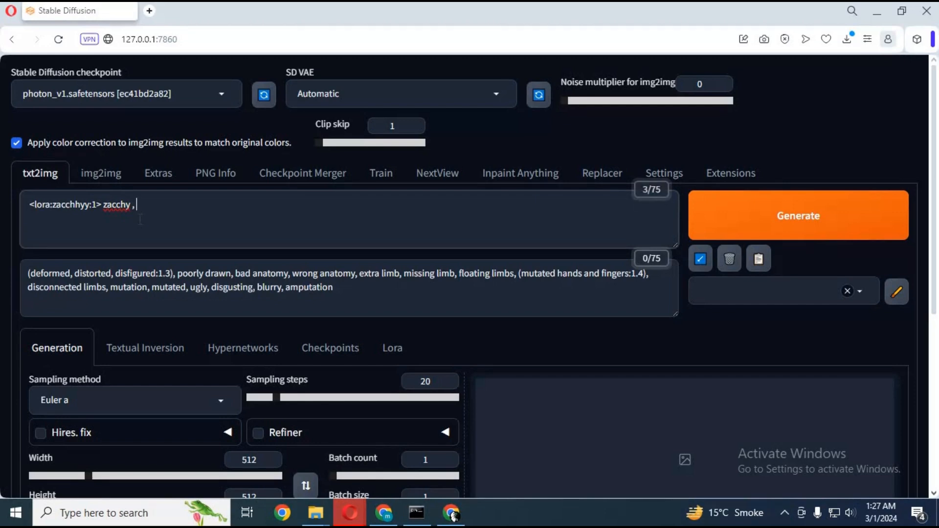
type("a guy in spider man custume")
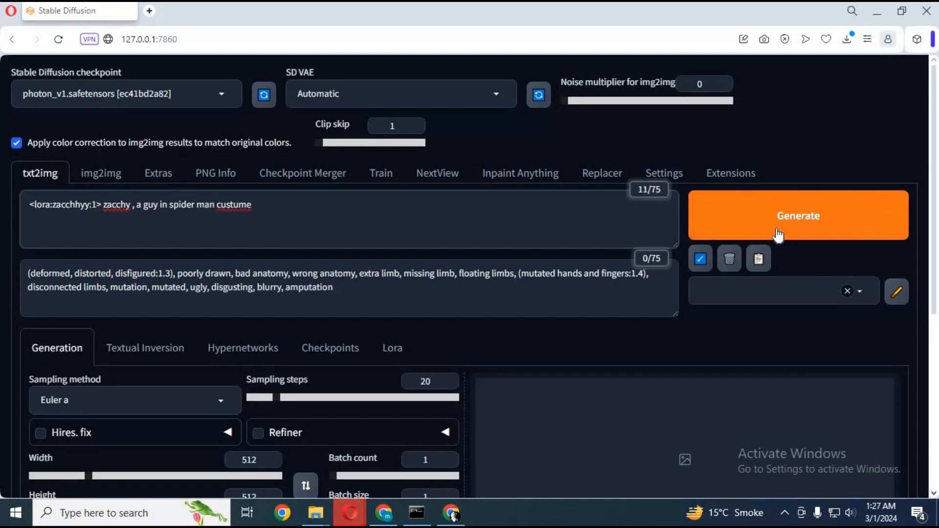
left_click(798, 215)
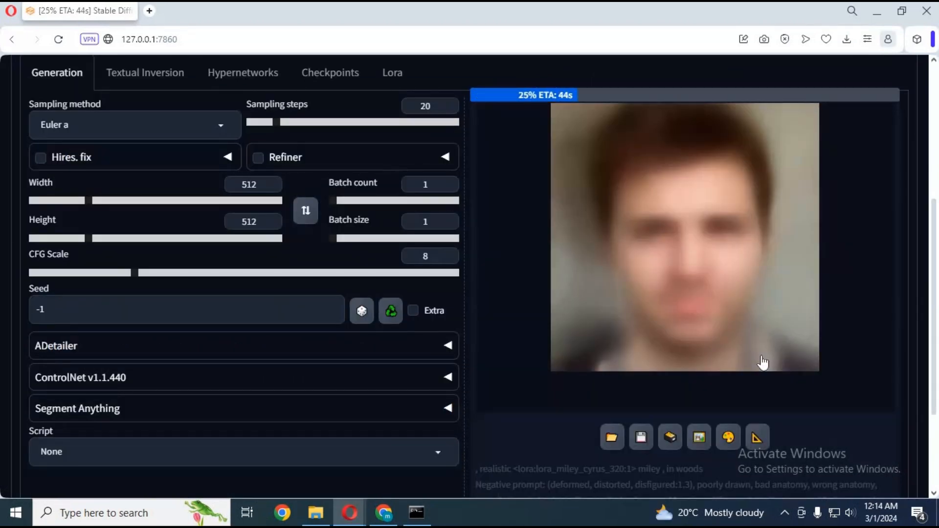